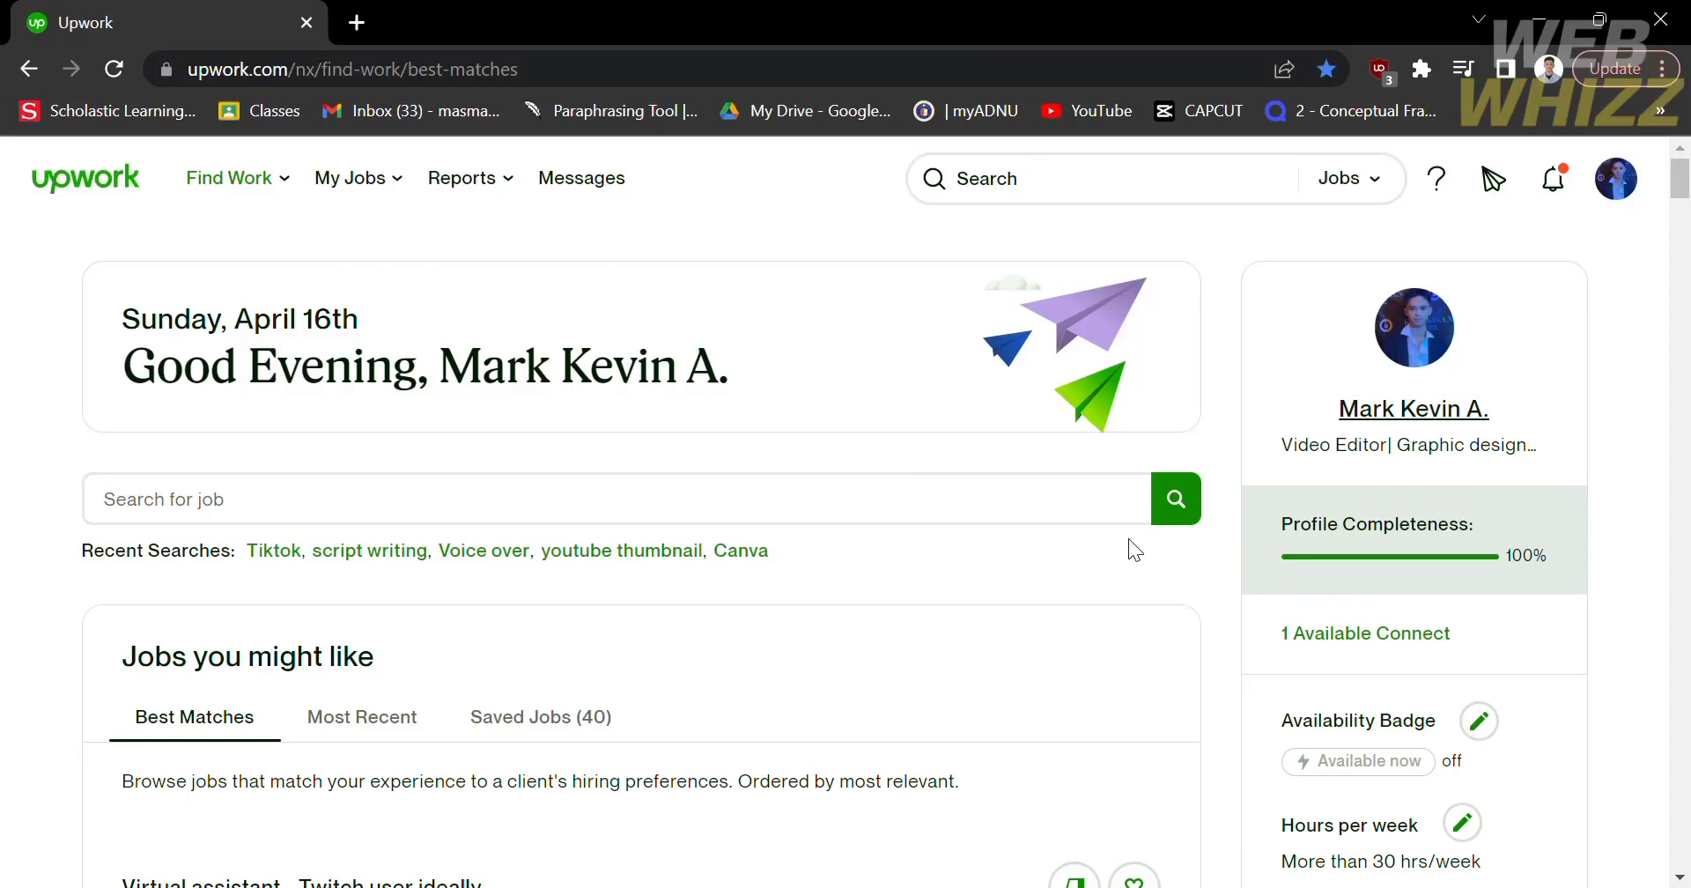
{"action": "mouse_move", "coordinate": [1175, 498]}
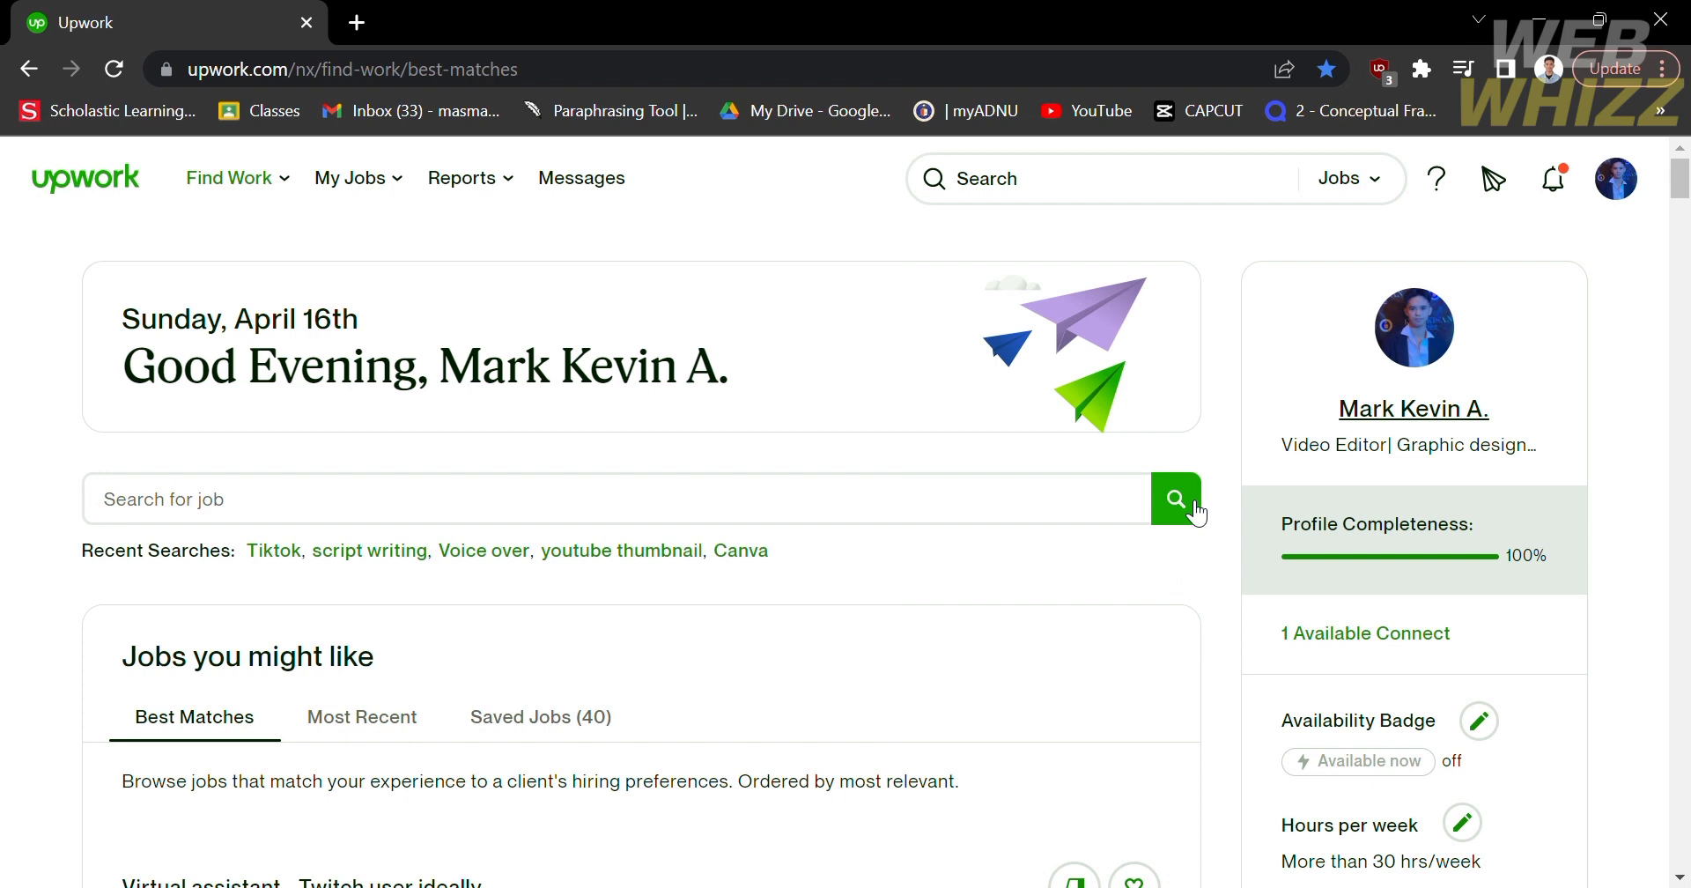
{"action": "mouse_move", "coordinate": [974, 666]}
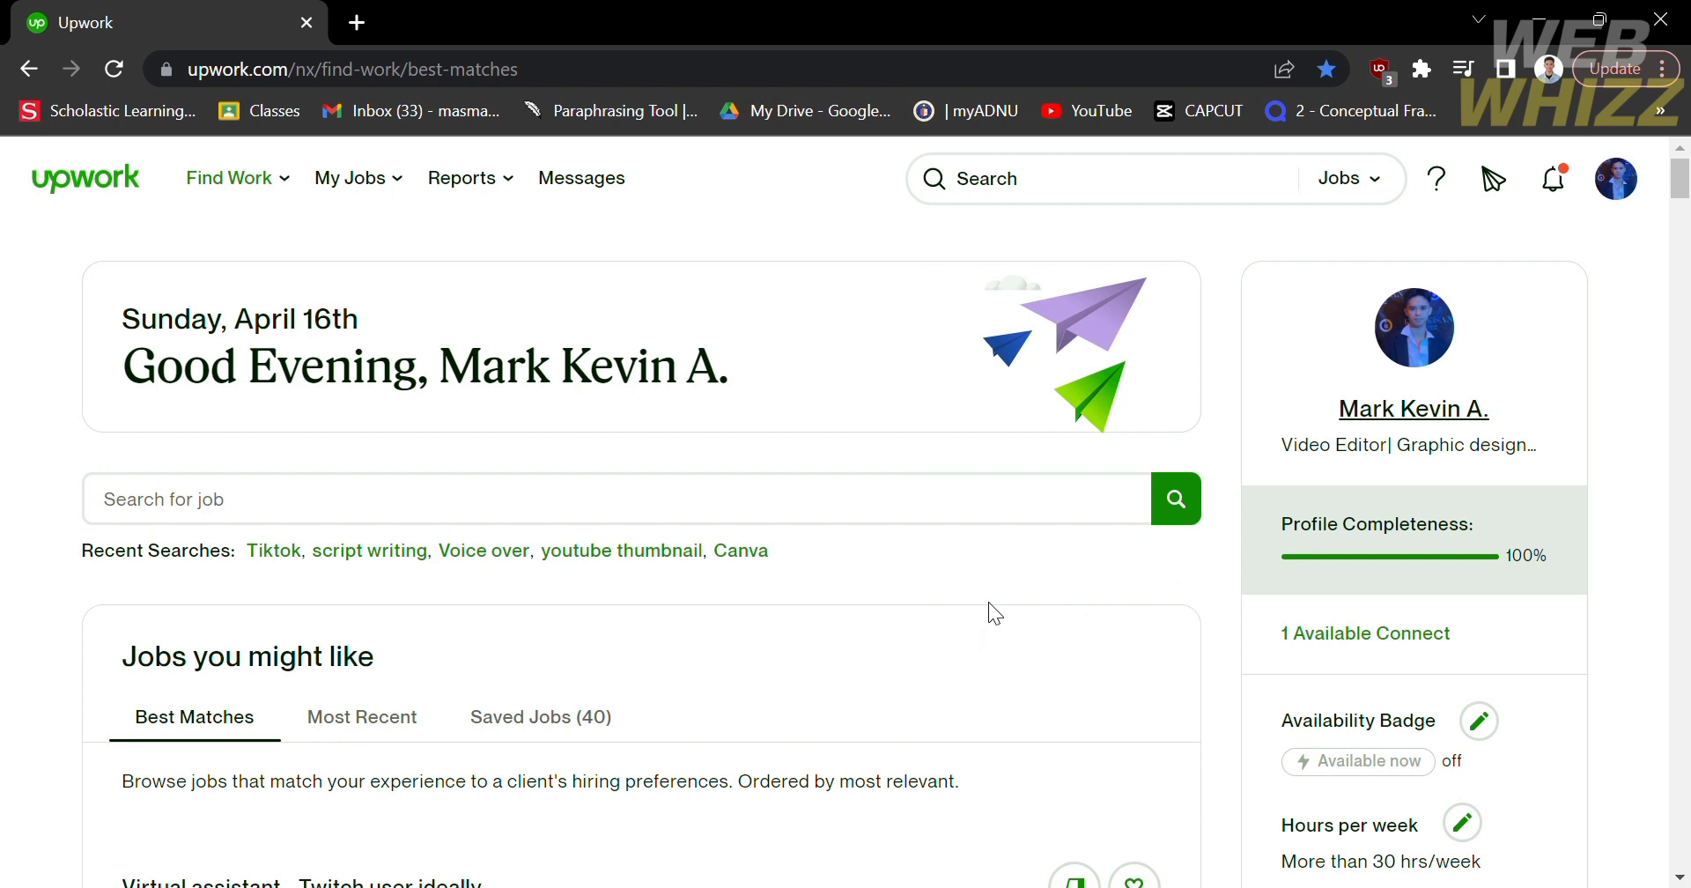
{"action": "mouse_move", "coordinate": [468, 248]}
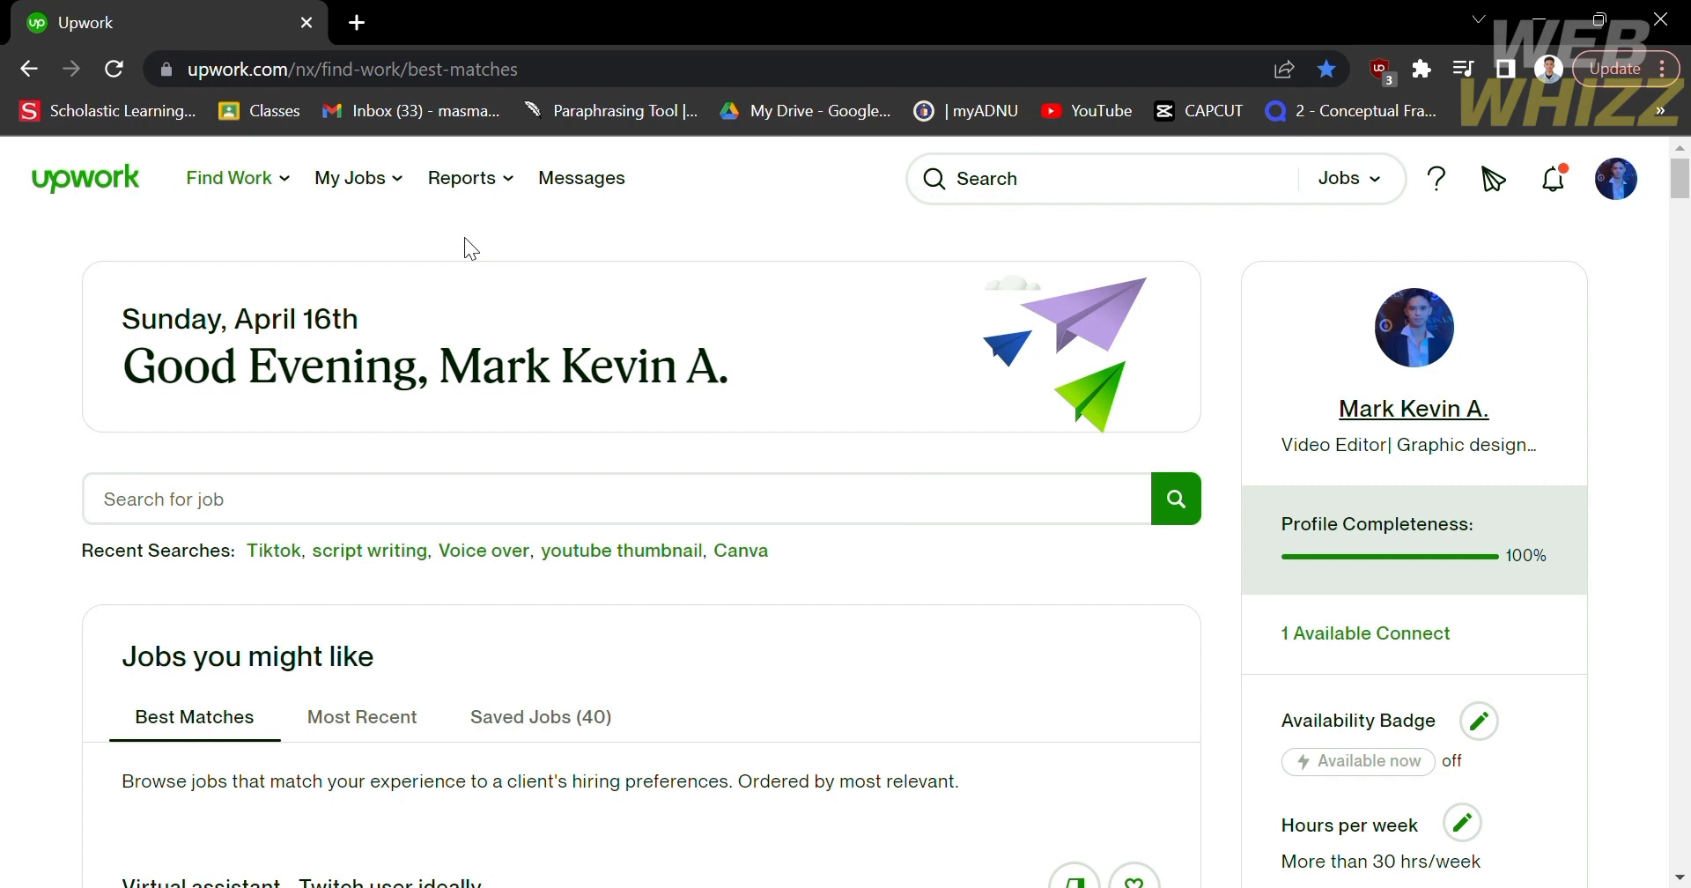
Reach the freelancer profile via Find Work and scroll to Employment history
{"action": "left_click", "coordinate": [229, 178]}
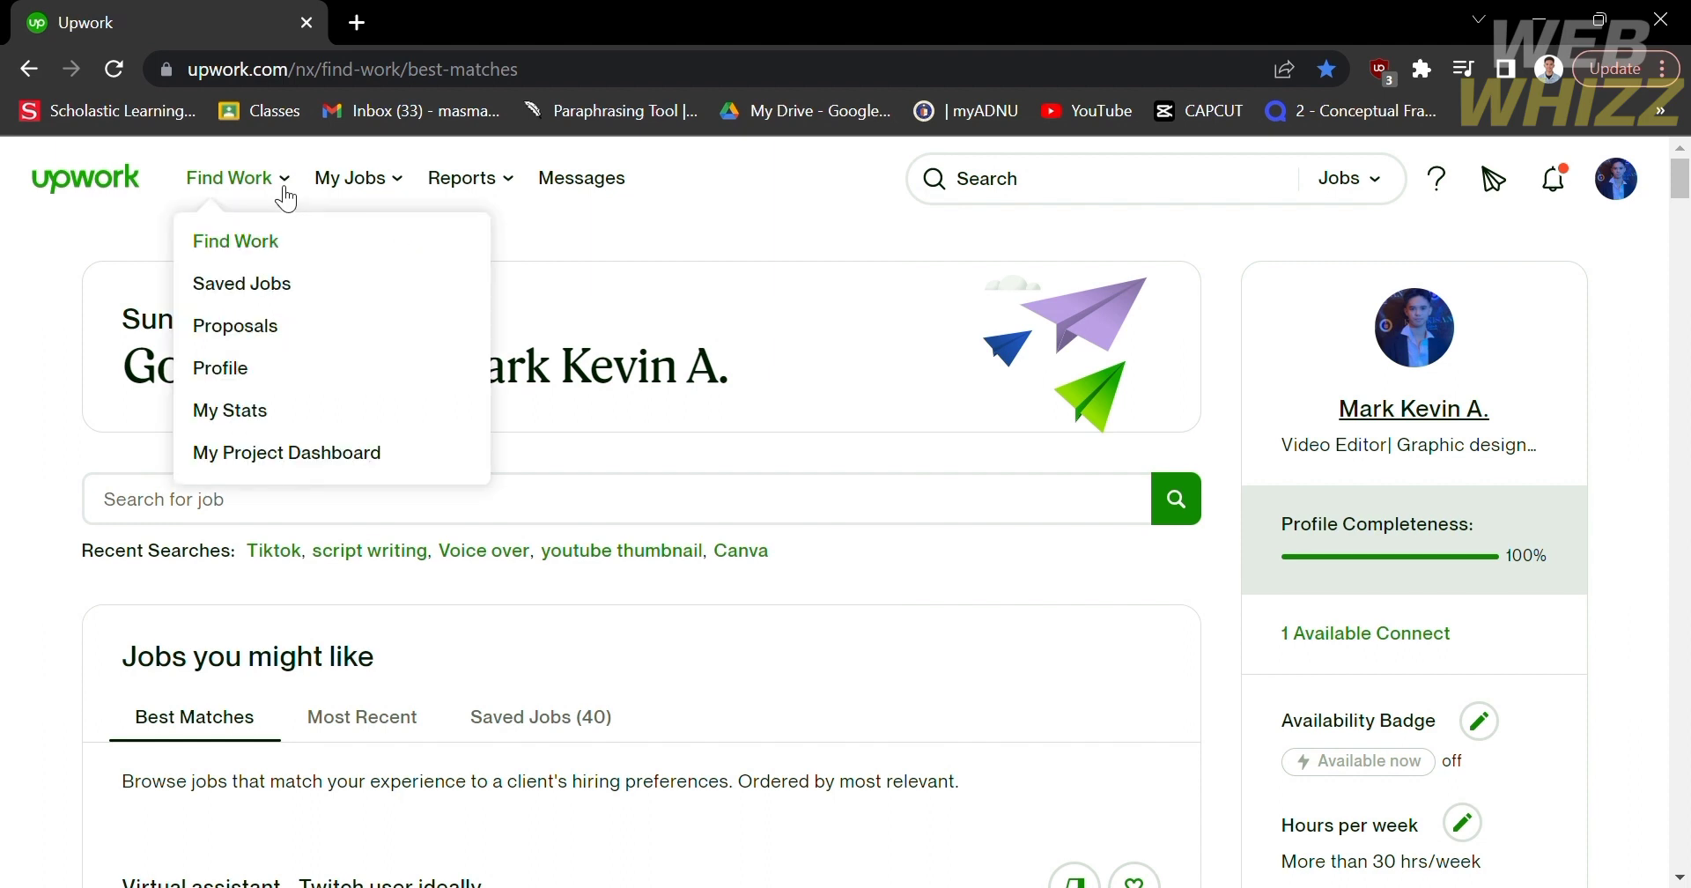
{"action": "mouse_move", "coordinate": [297, 370]}
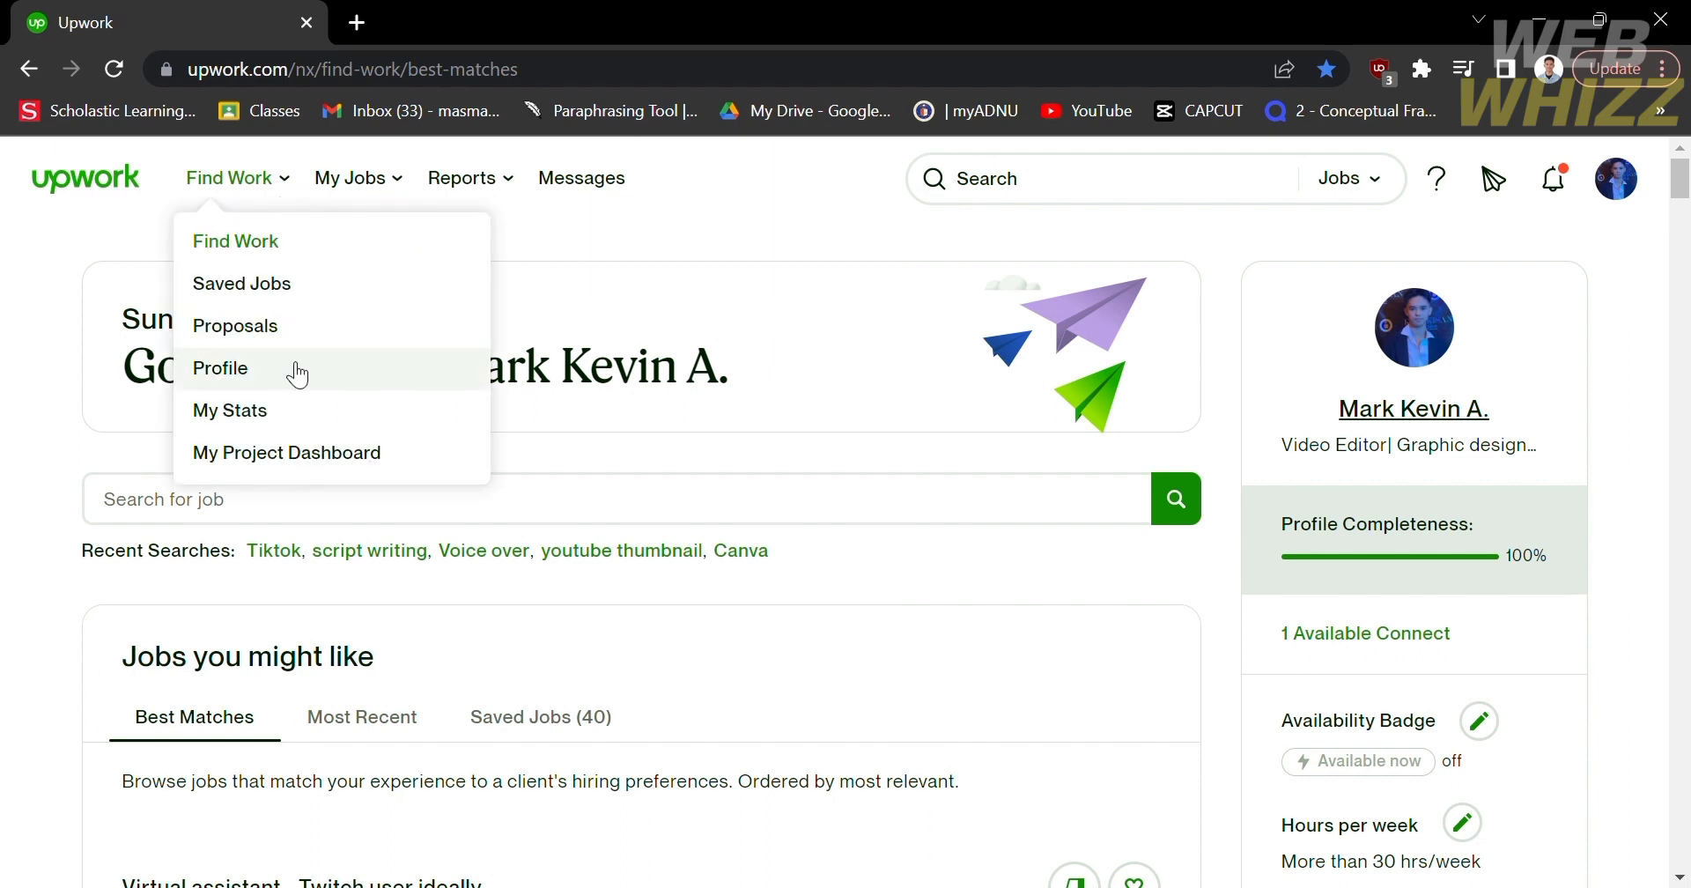
{"action": "left_click", "coordinate": [220, 368]}
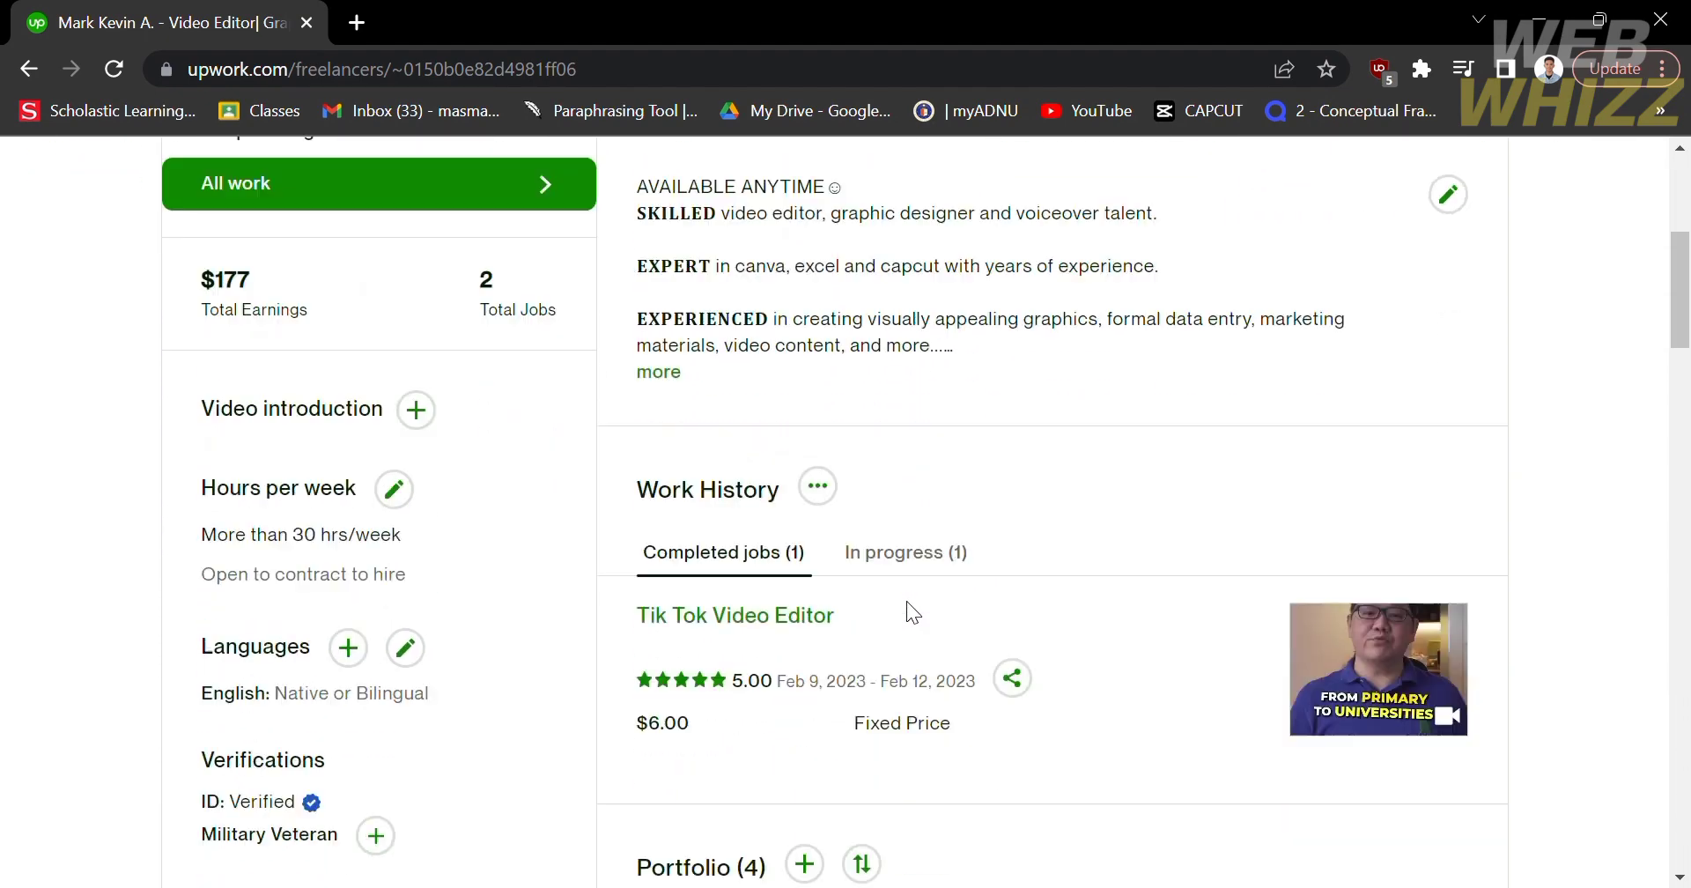
{"action": "scroll", "scroll_direction": "down", "scroll_amount": 3}
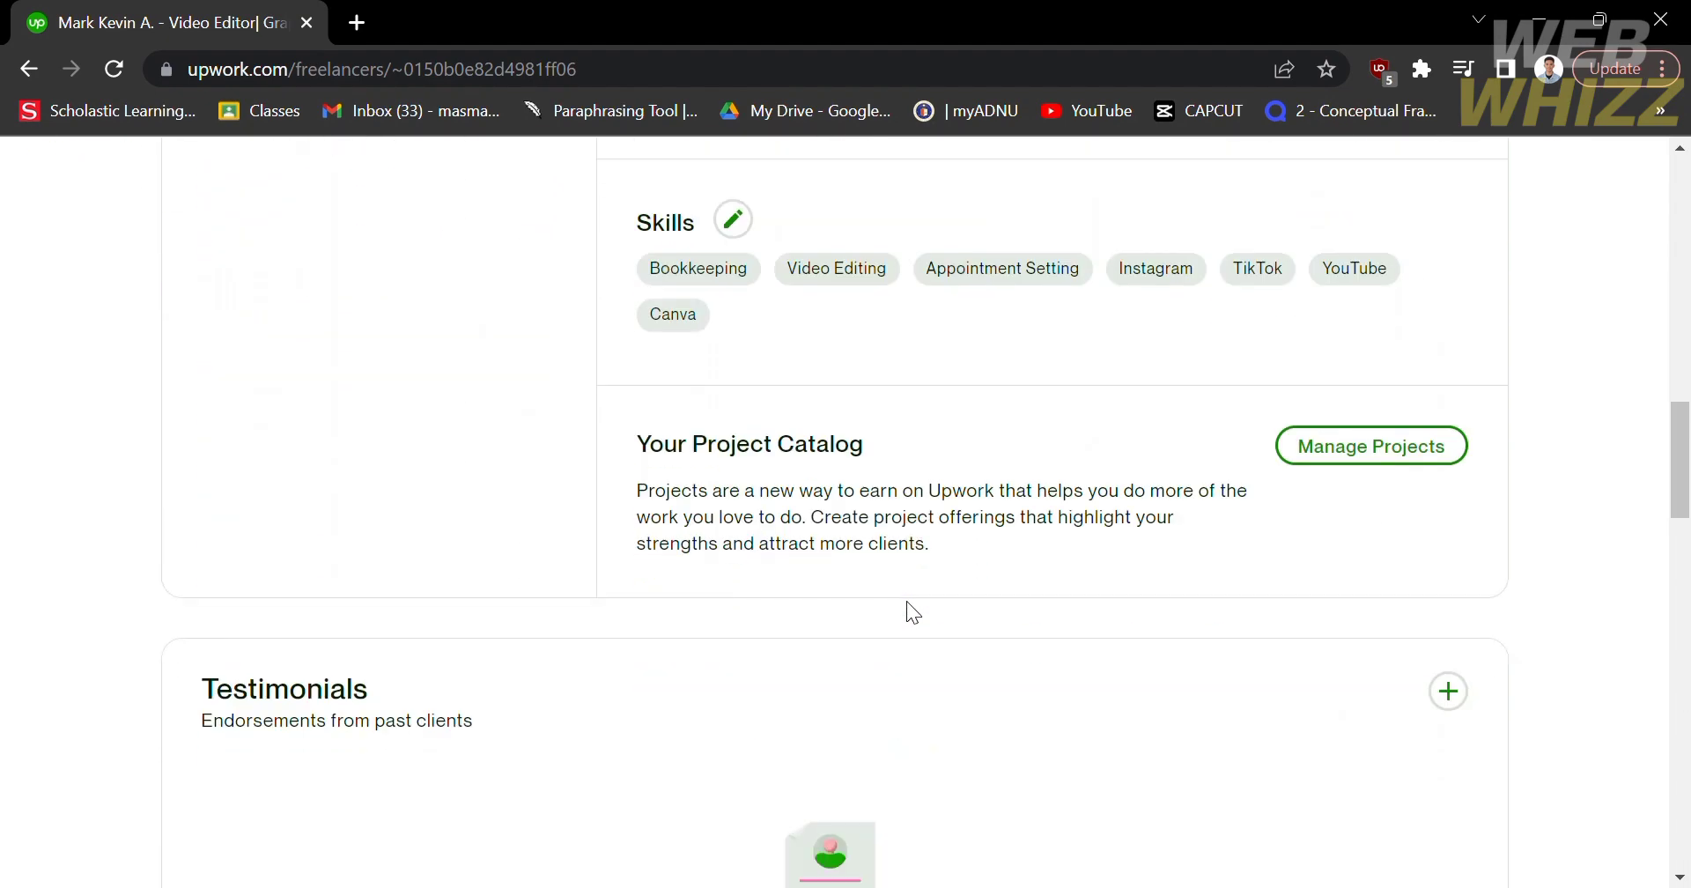
{"action": "scroll", "scroll_direction": "down", "scroll_amount": 3}
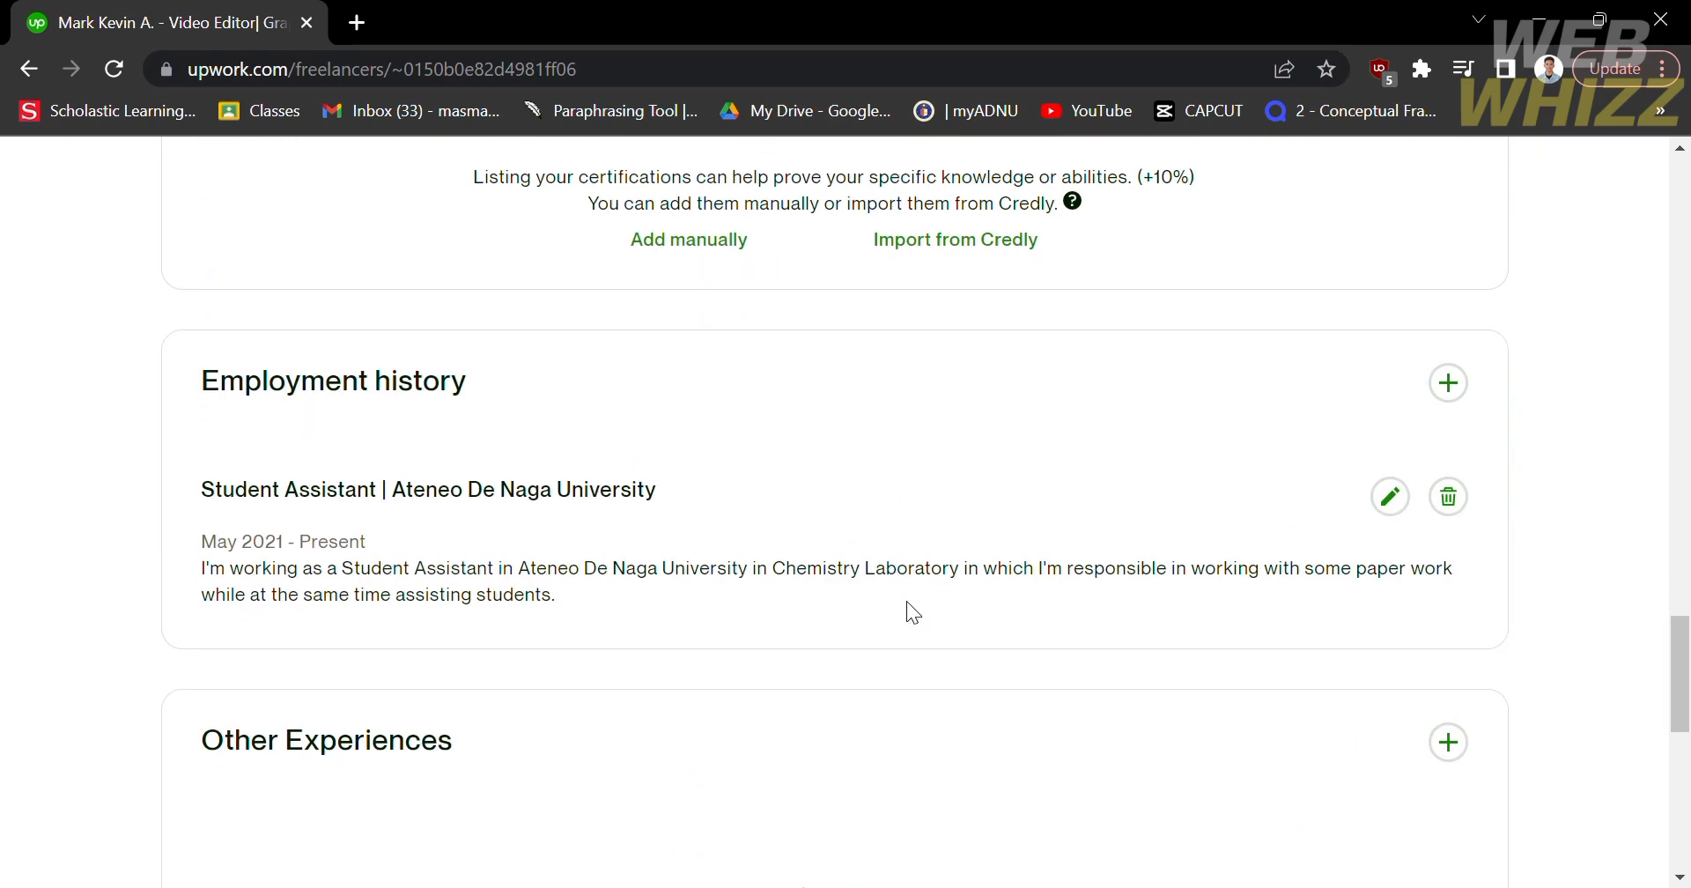
{"action": "scroll", "scroll_direction": "up", "scroll_amount": 3}
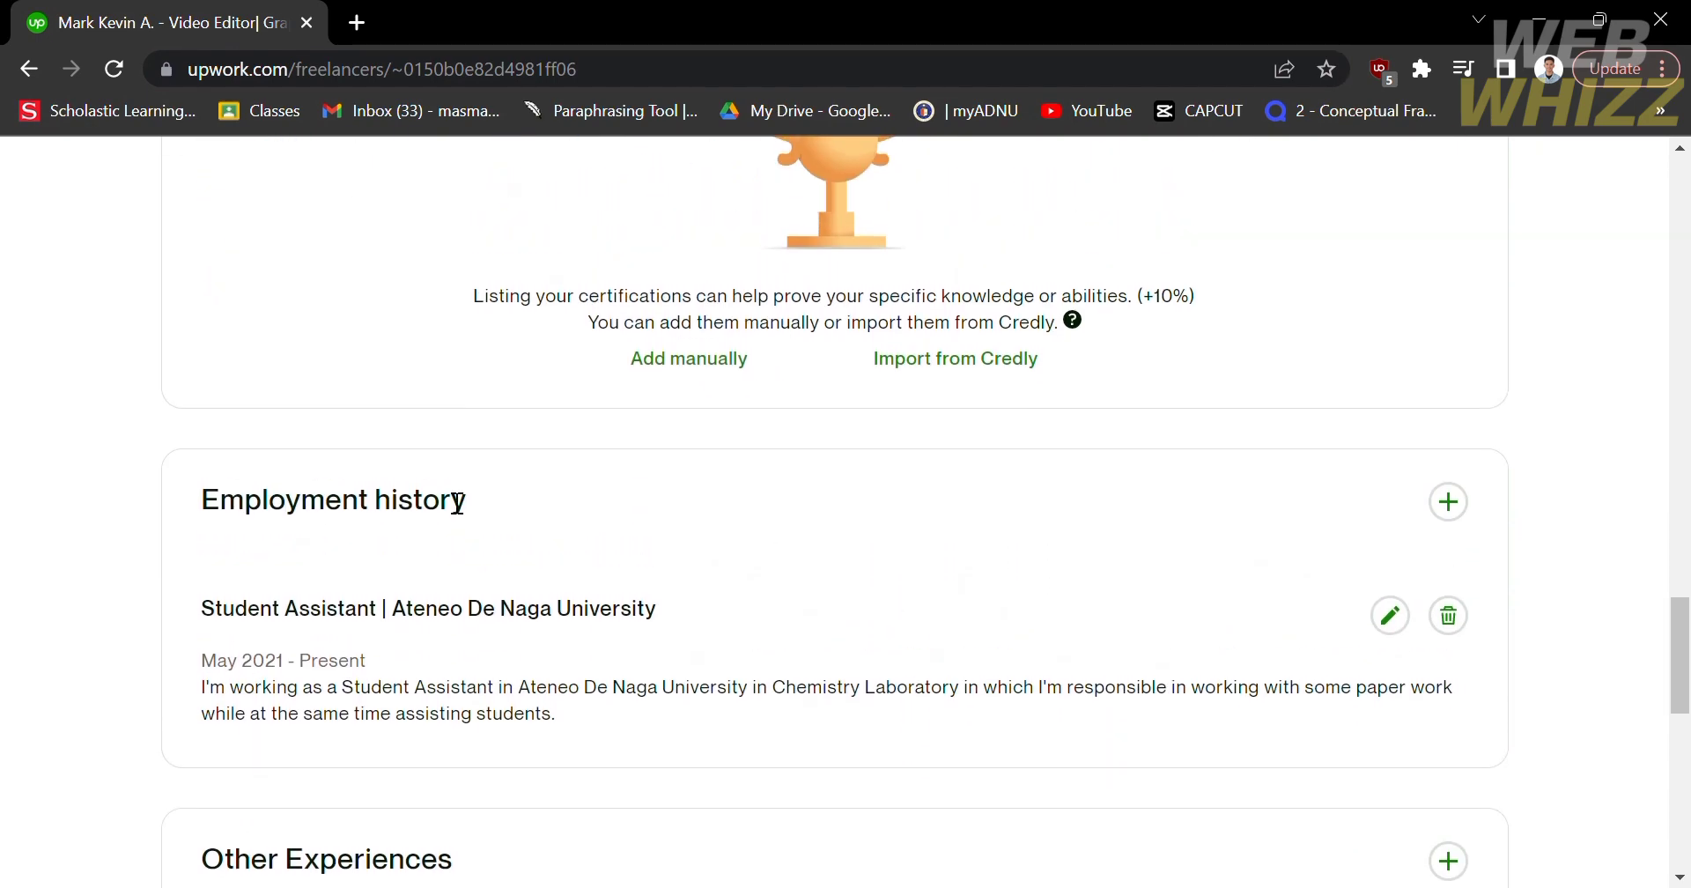
{"action": "double_click", "coordinate": [333, 501]}
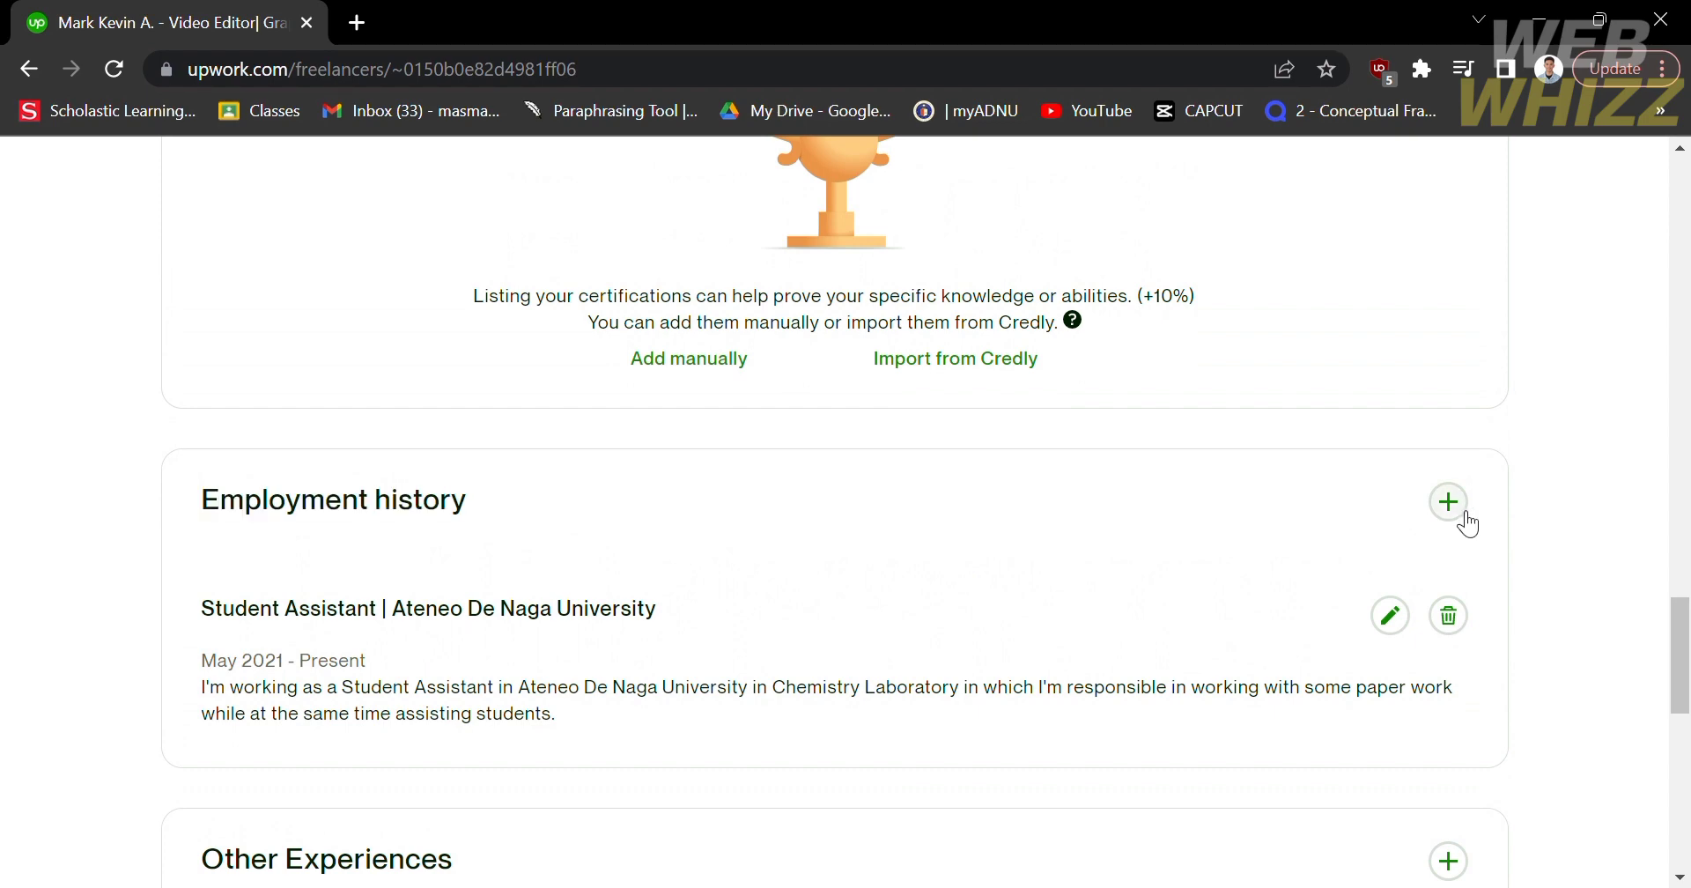
Add a new employment entry with company Google chosen from suggestions
{"action": "left_click", "coordinate": [1448, 500]}
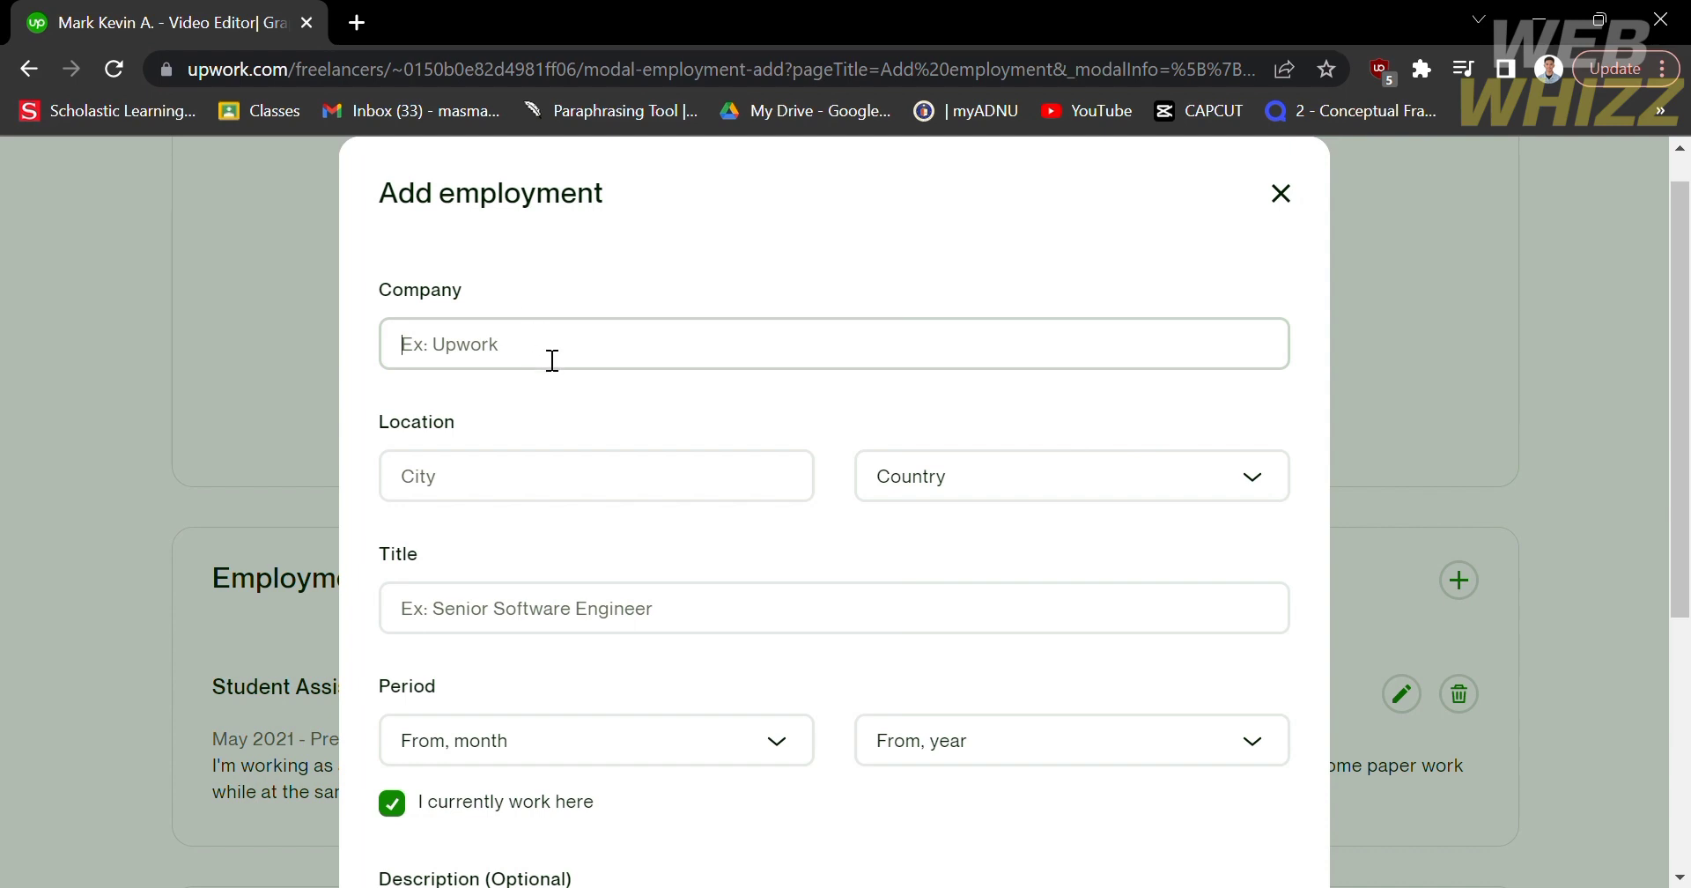
{"action": "type", "text": "G"}
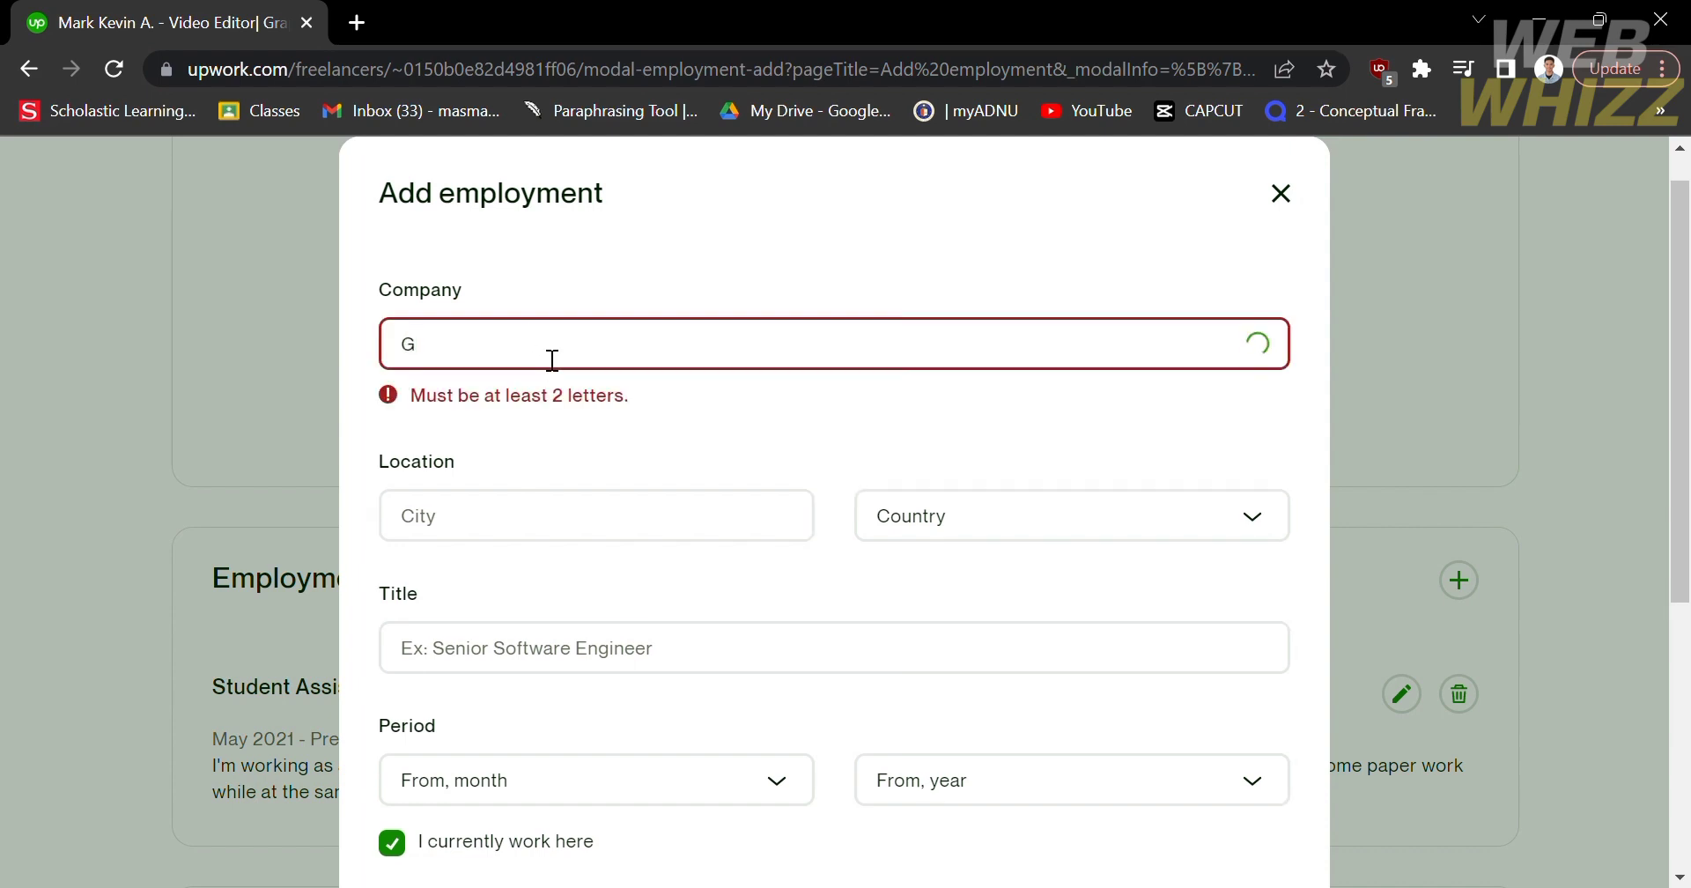
{"action": "type", "text": "oogle"}
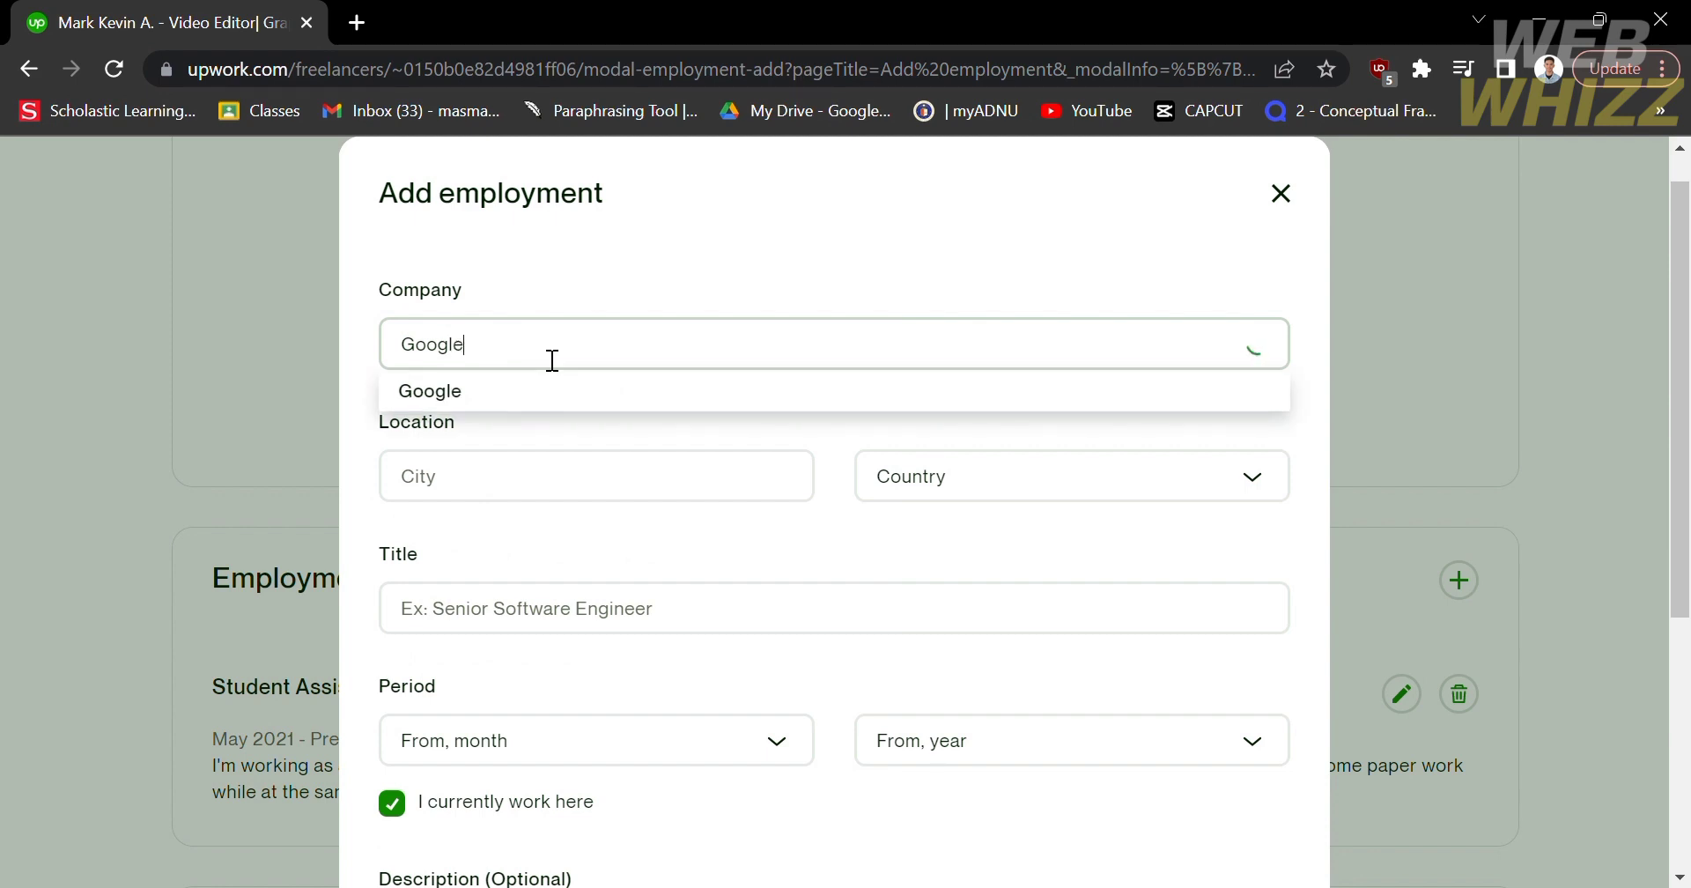
{"action": "left_click", "coordinate": [430, 391]}
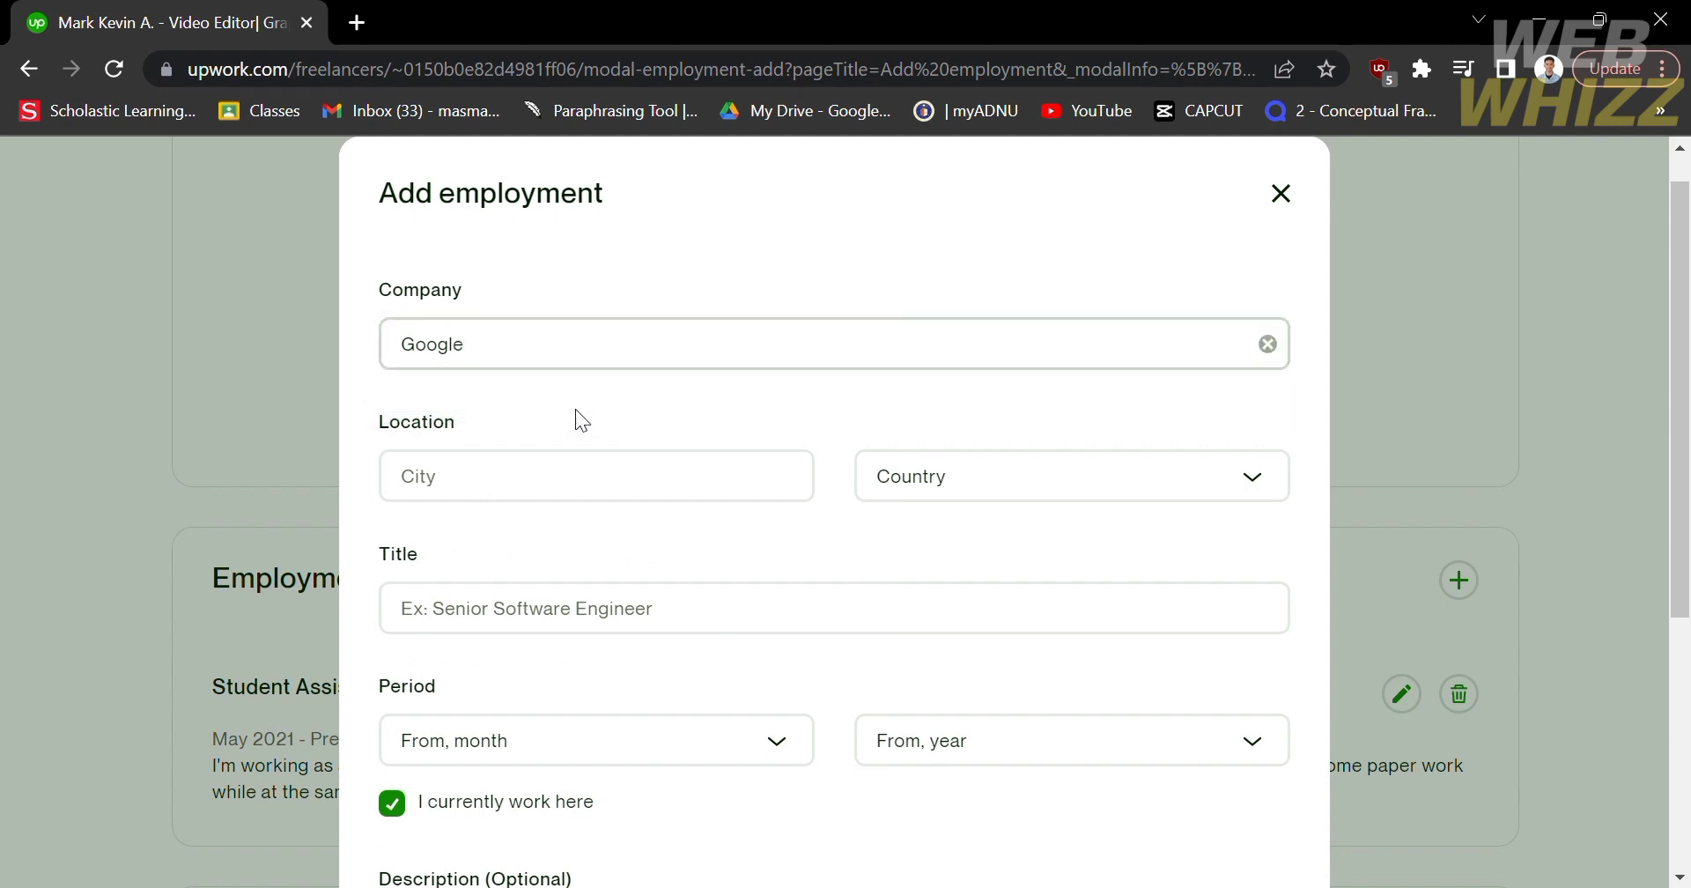
Set the job location to California, United States
{"action": "left_click", "coordinate": [596, 475]}
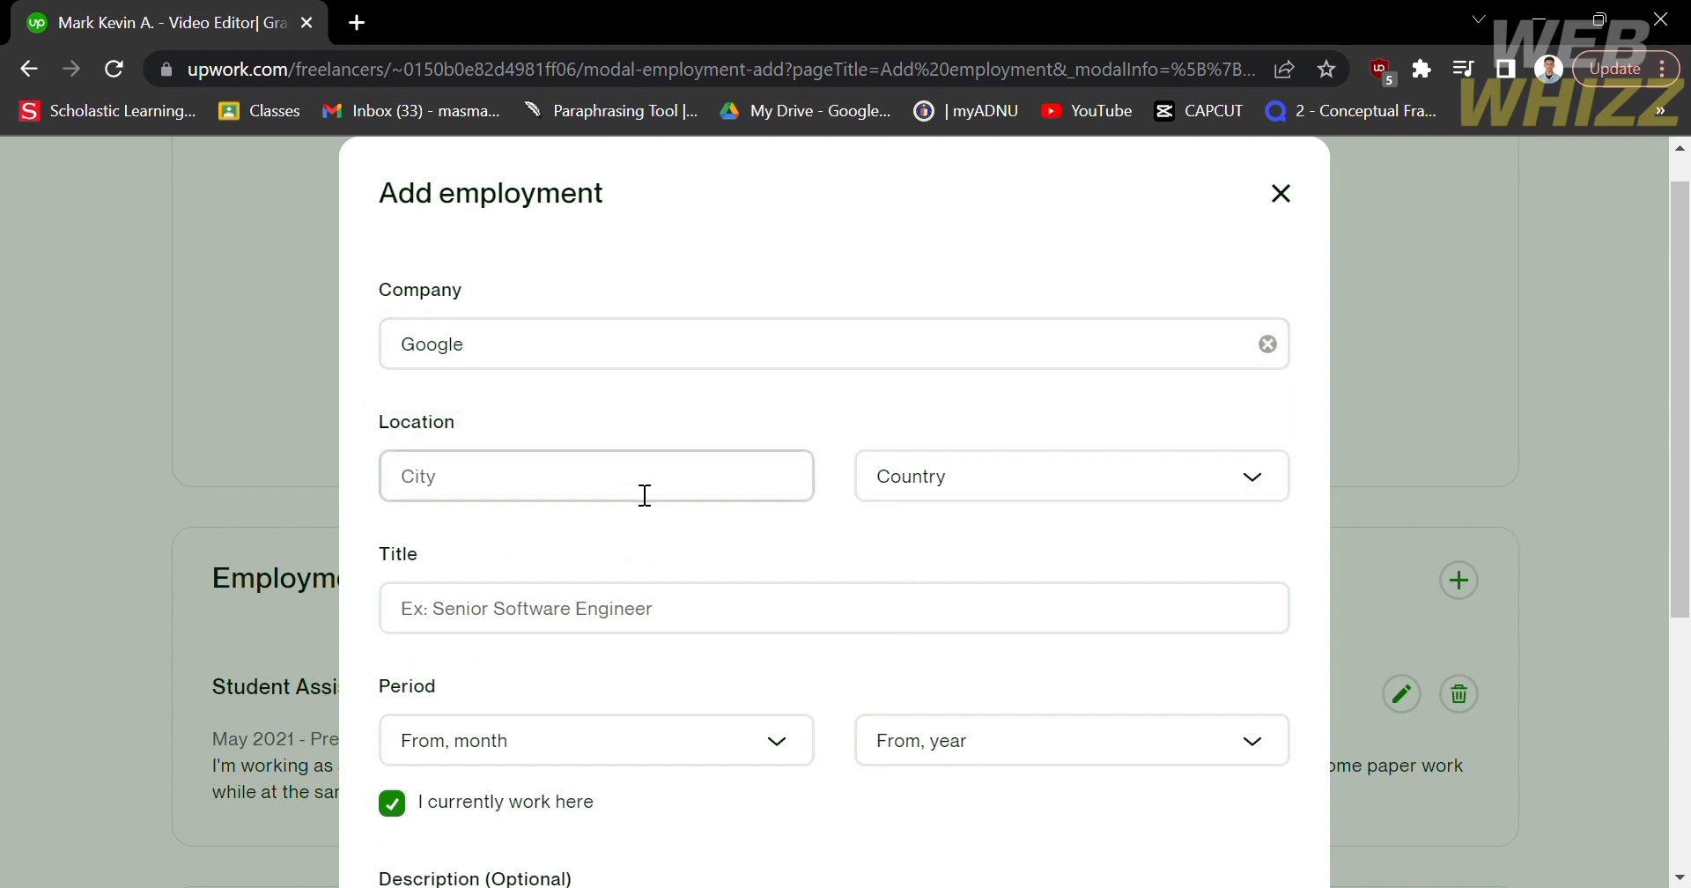
{"action": "type", "text": "Cal"}
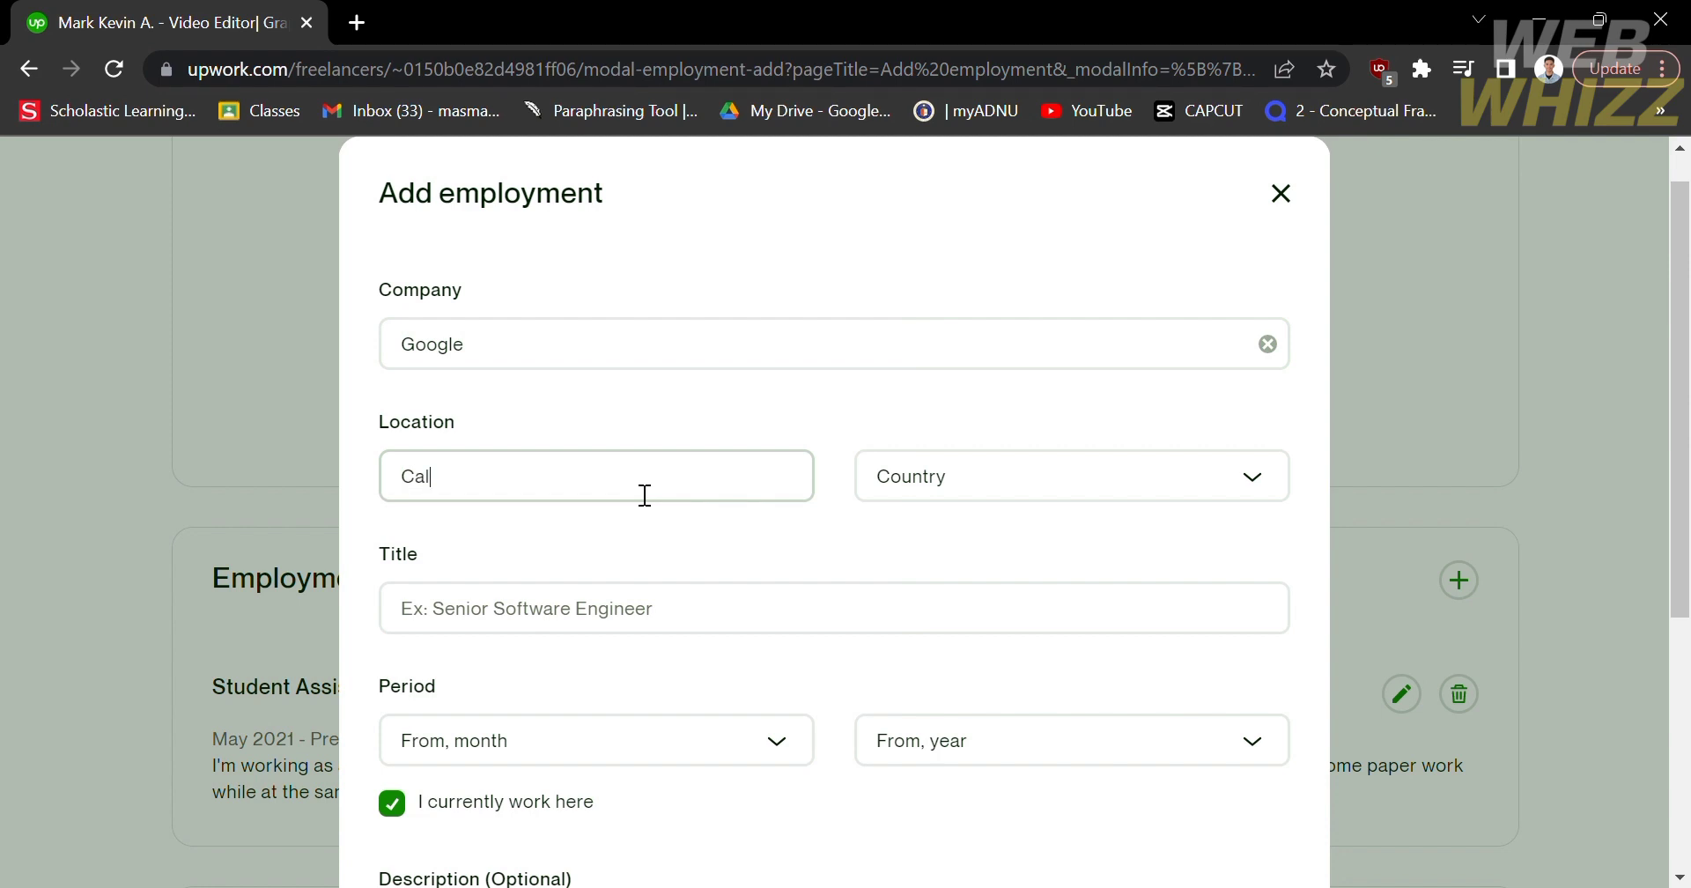
{"action": "type", "text": "ifornia"}
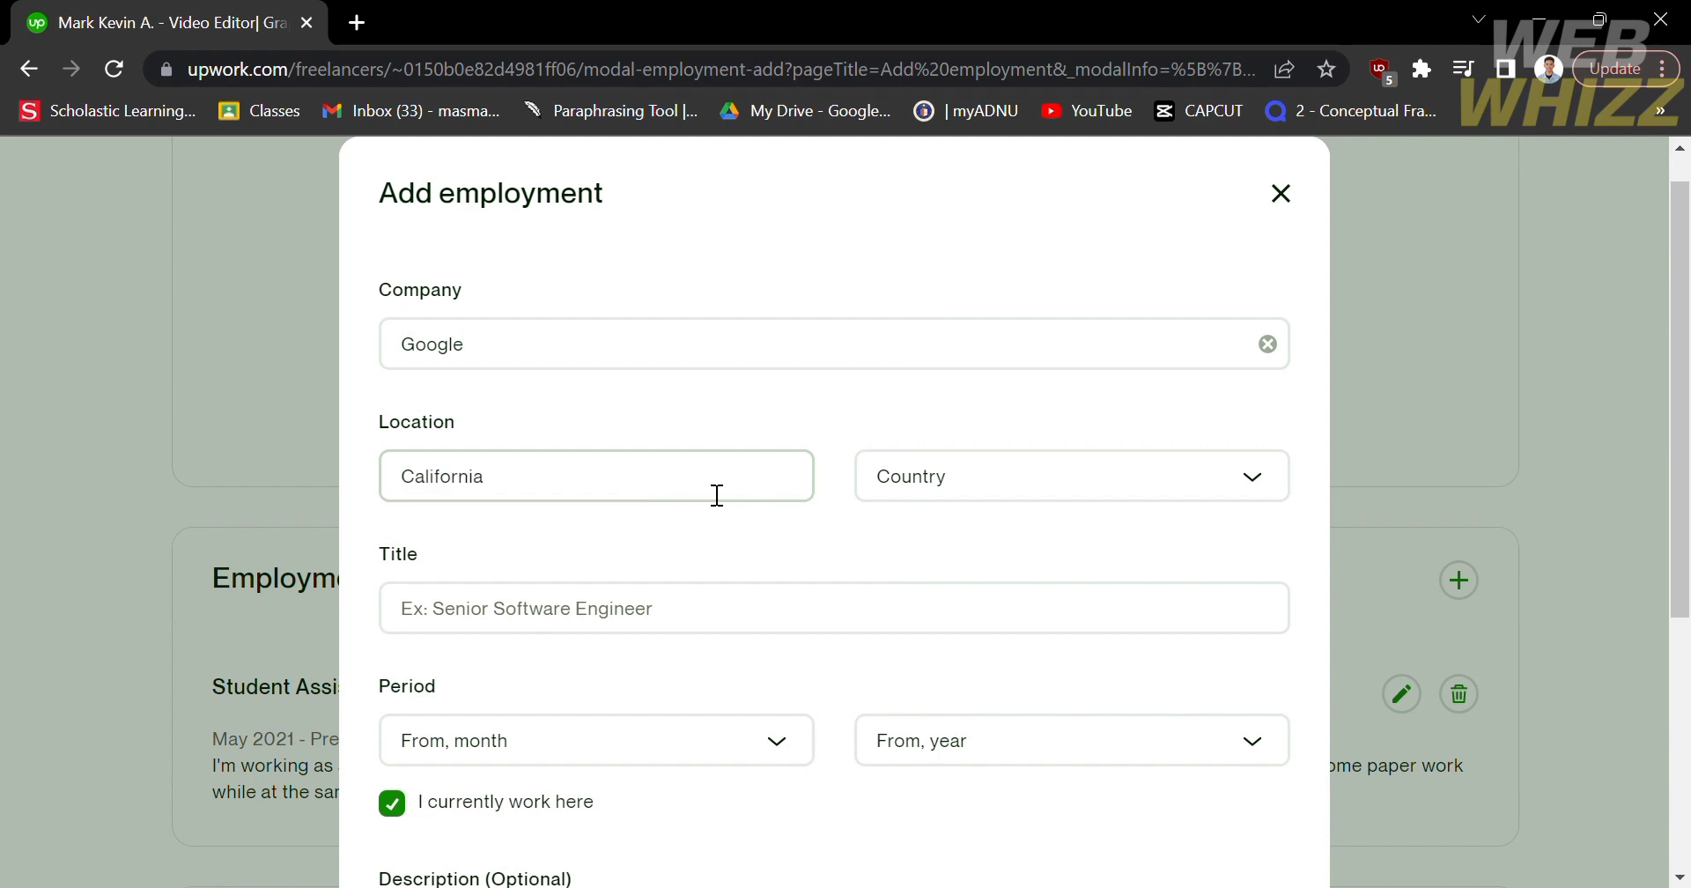
{"action": "left_click", "coordinate": [1069, 475]}
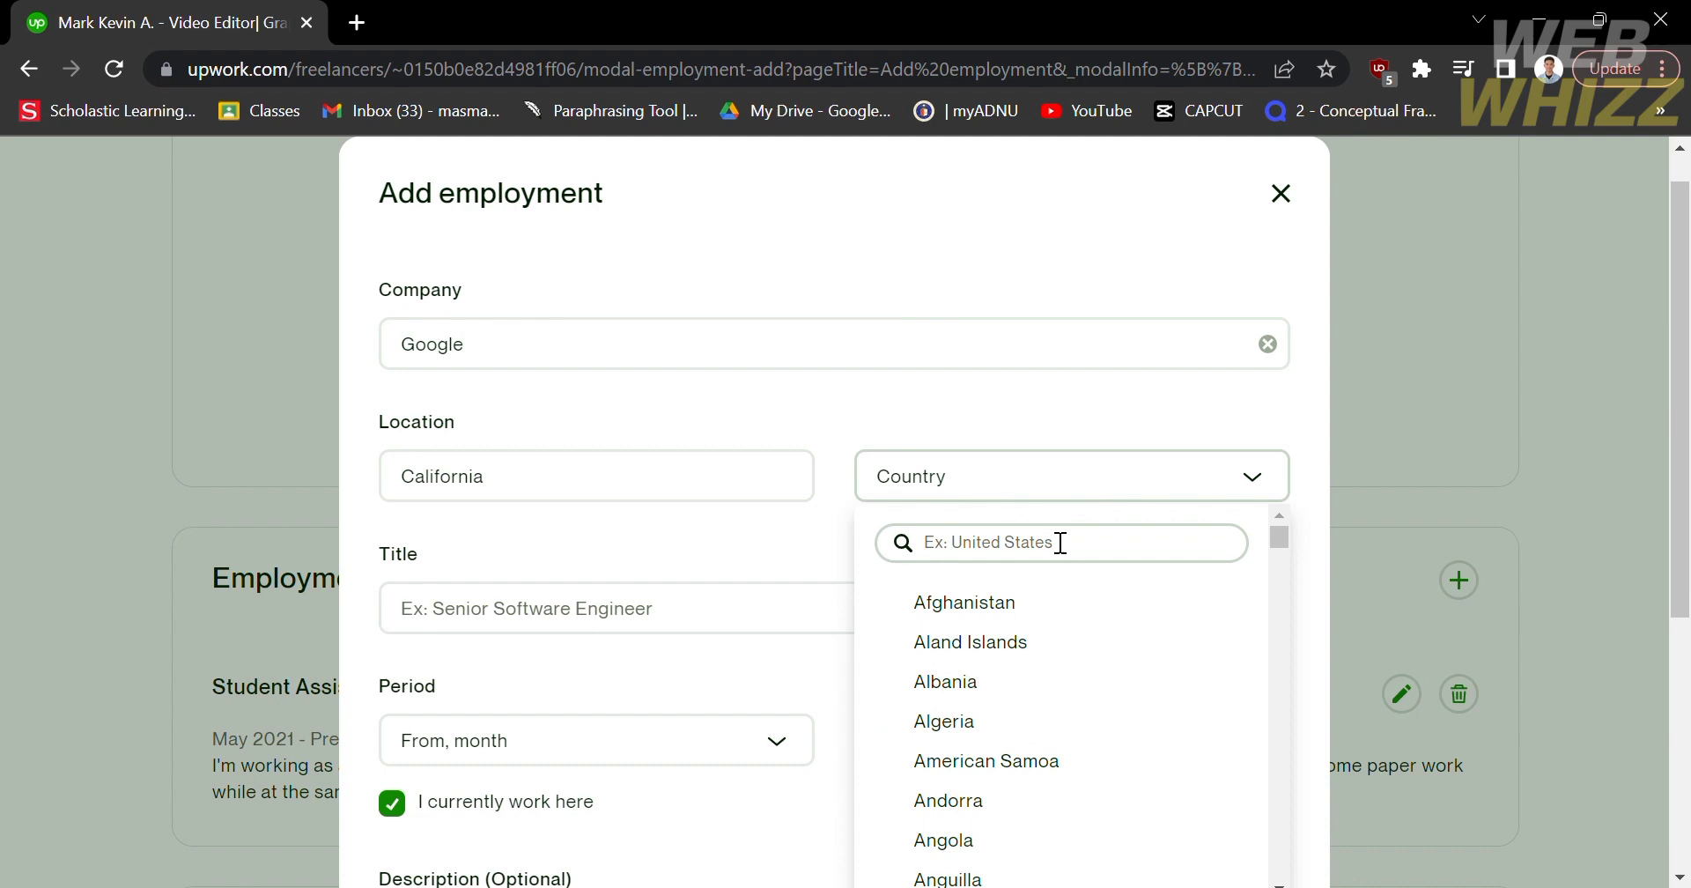
{"action": "type", "text": "unite"}
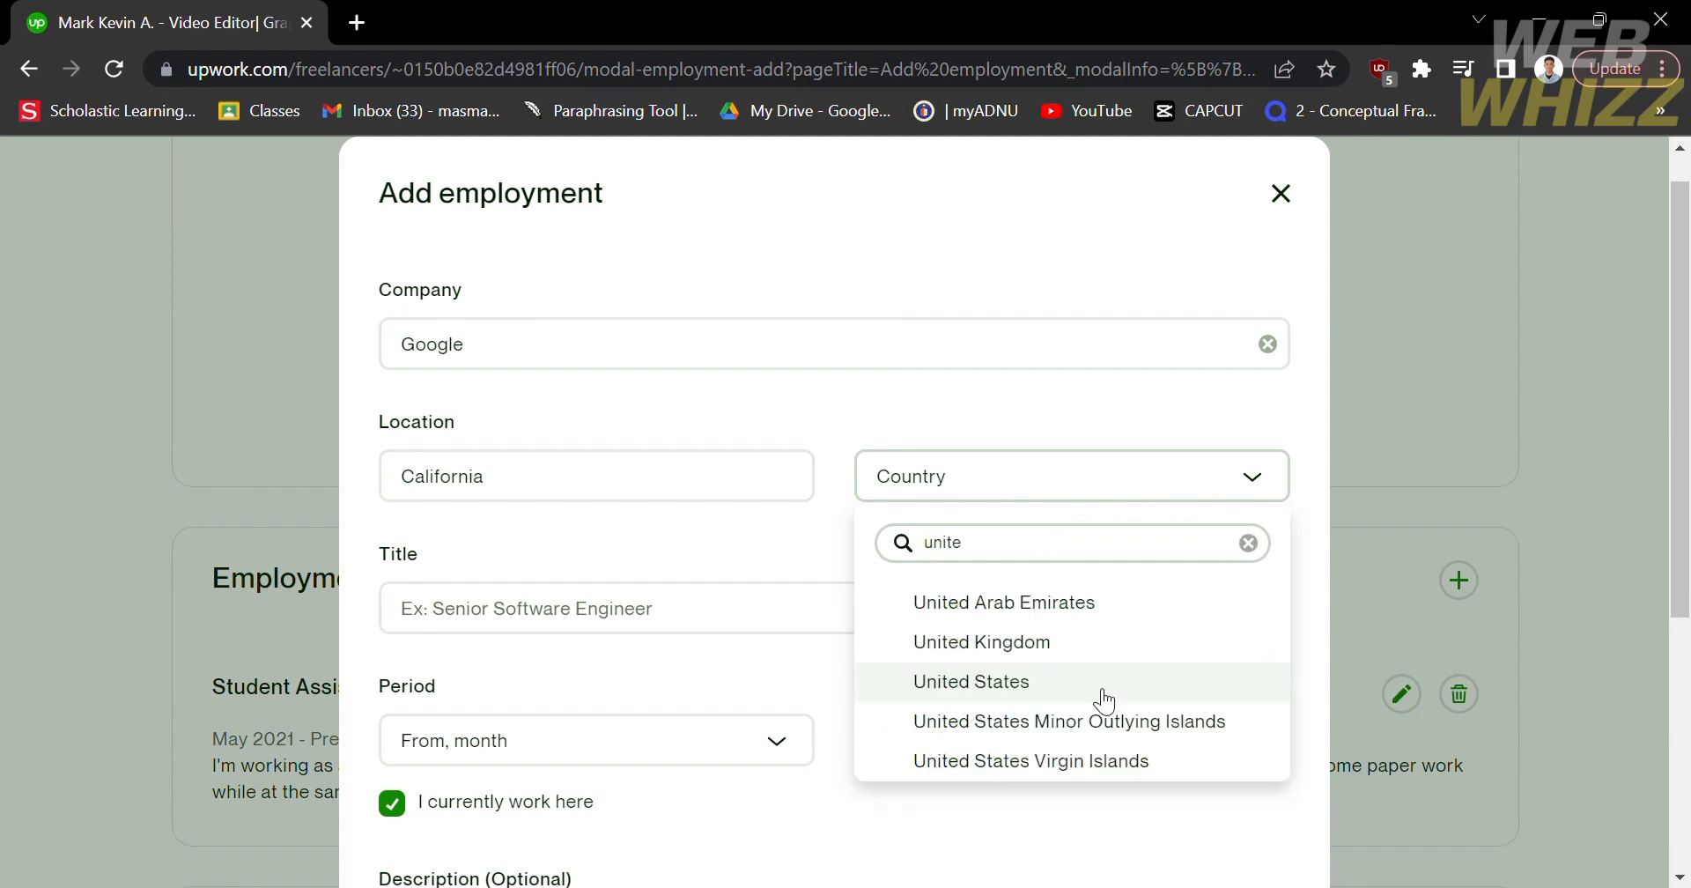
{"action": "left_click", "coordinate": [968, 680]}
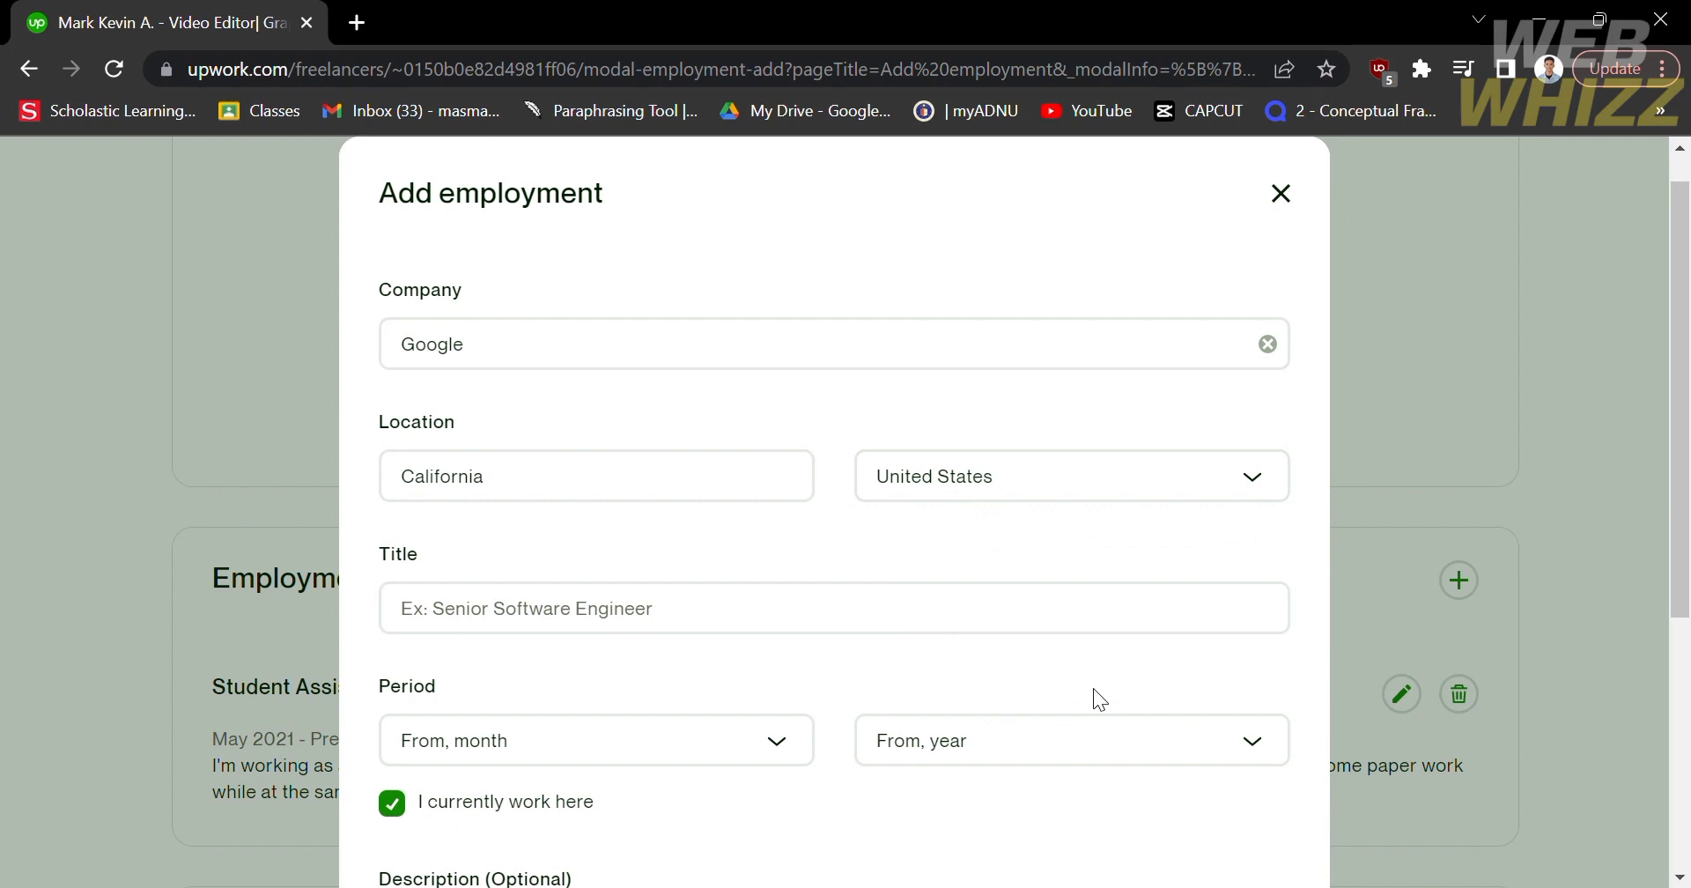
{"action": "left_click", "coordinate": [722, 608]}
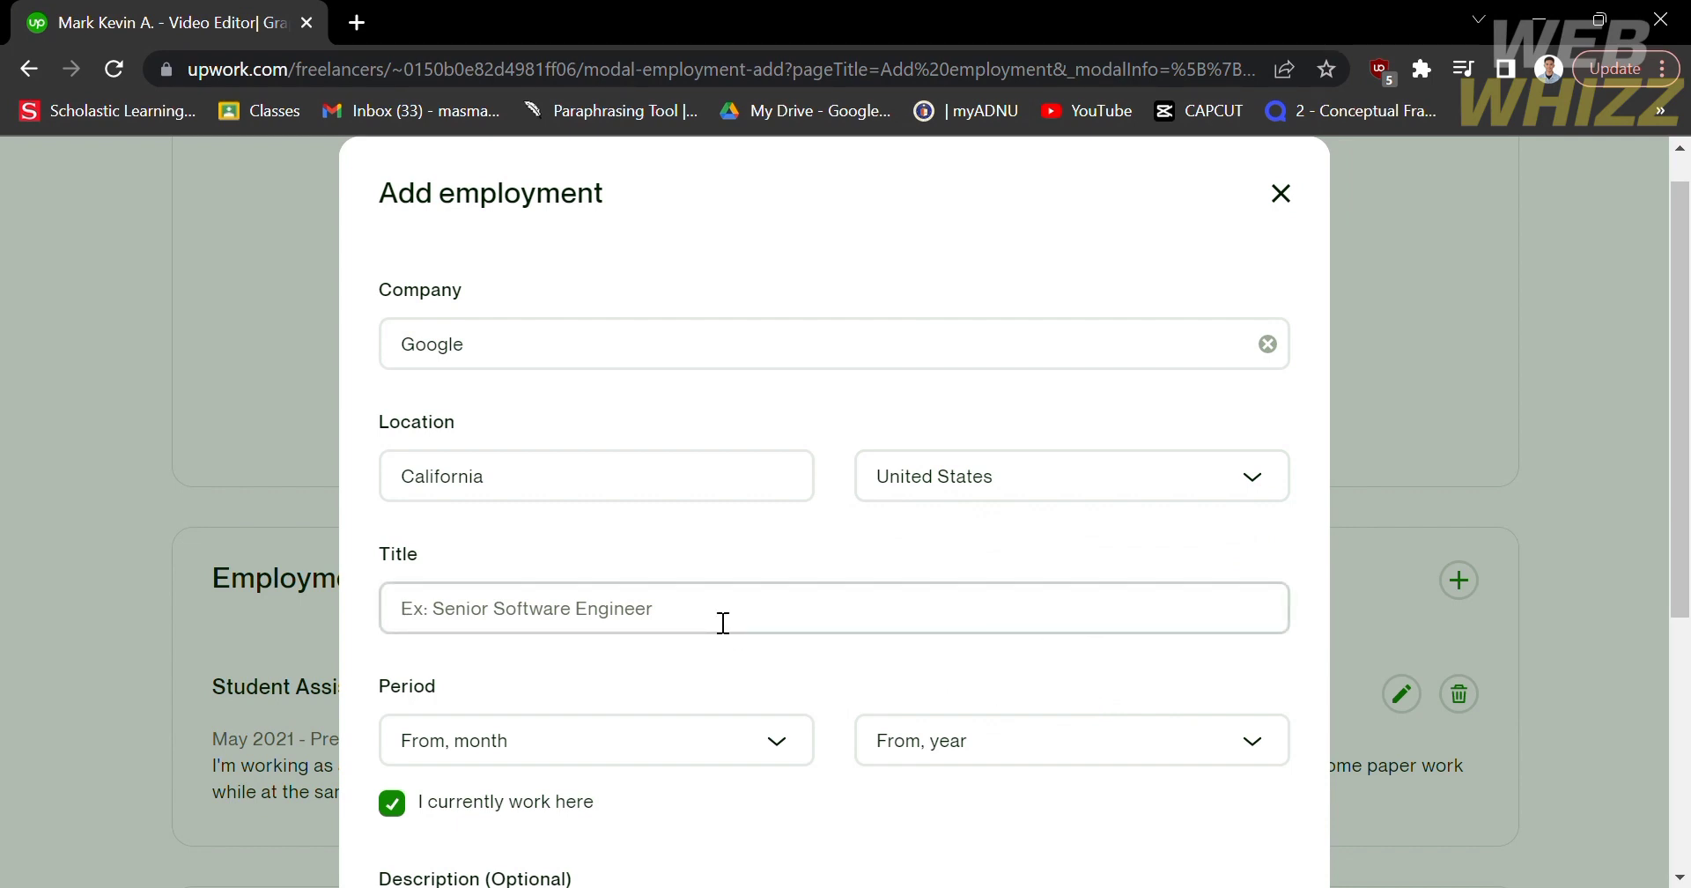
Title the entry Data Analyst and set its start month to July
{"action": "type", "text": "Data"}
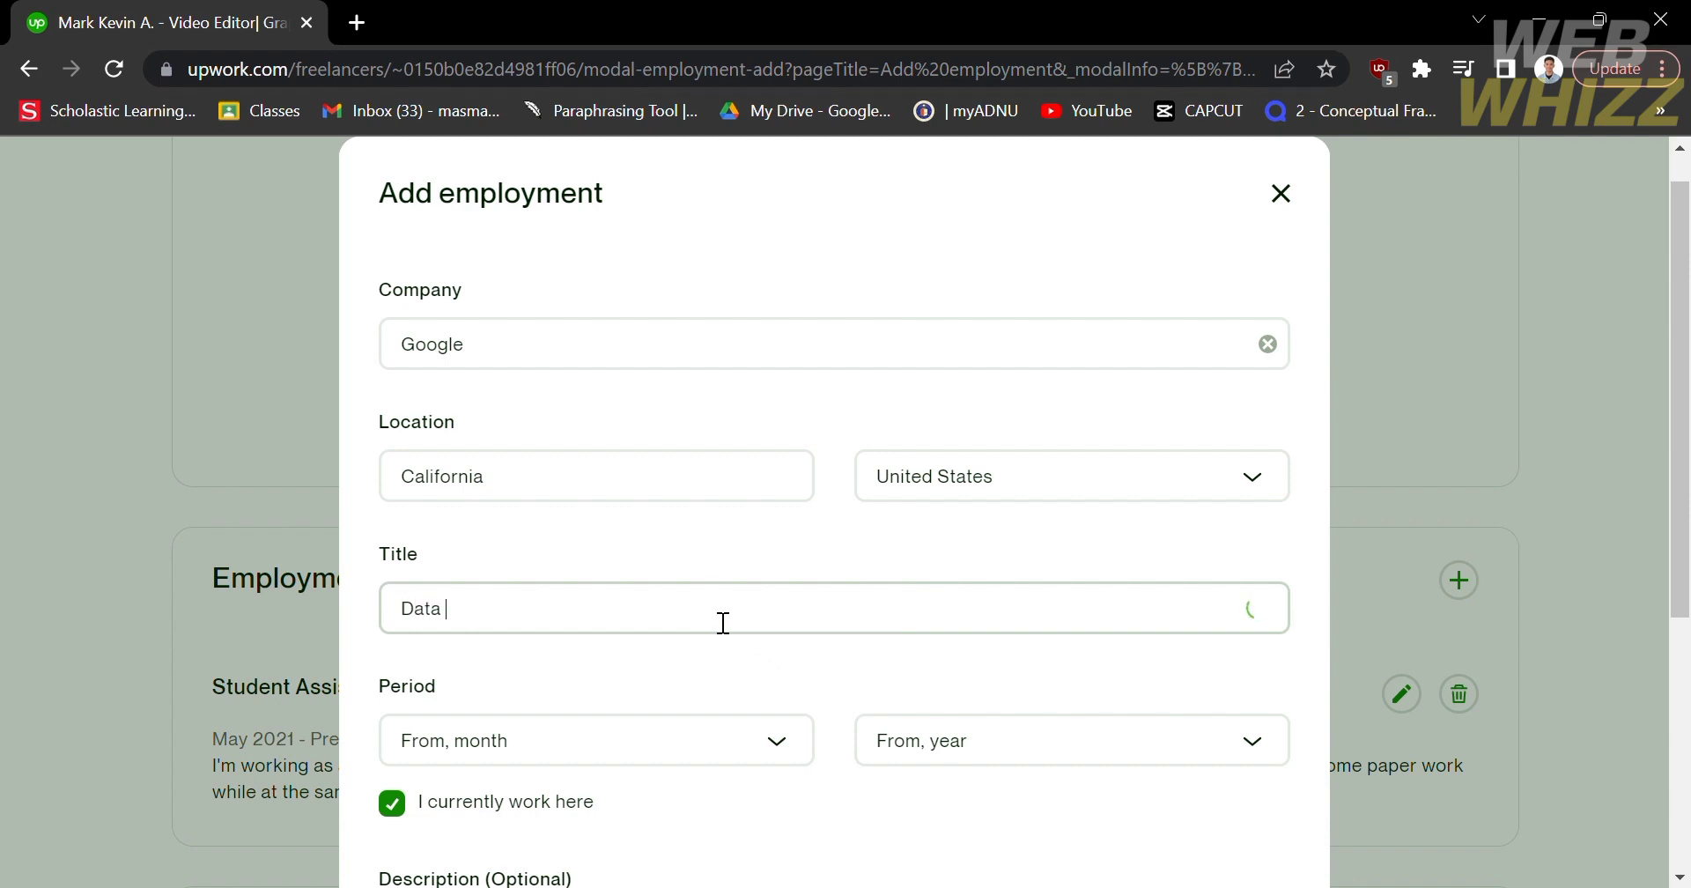
{"action": "type", "text": "Anal"}
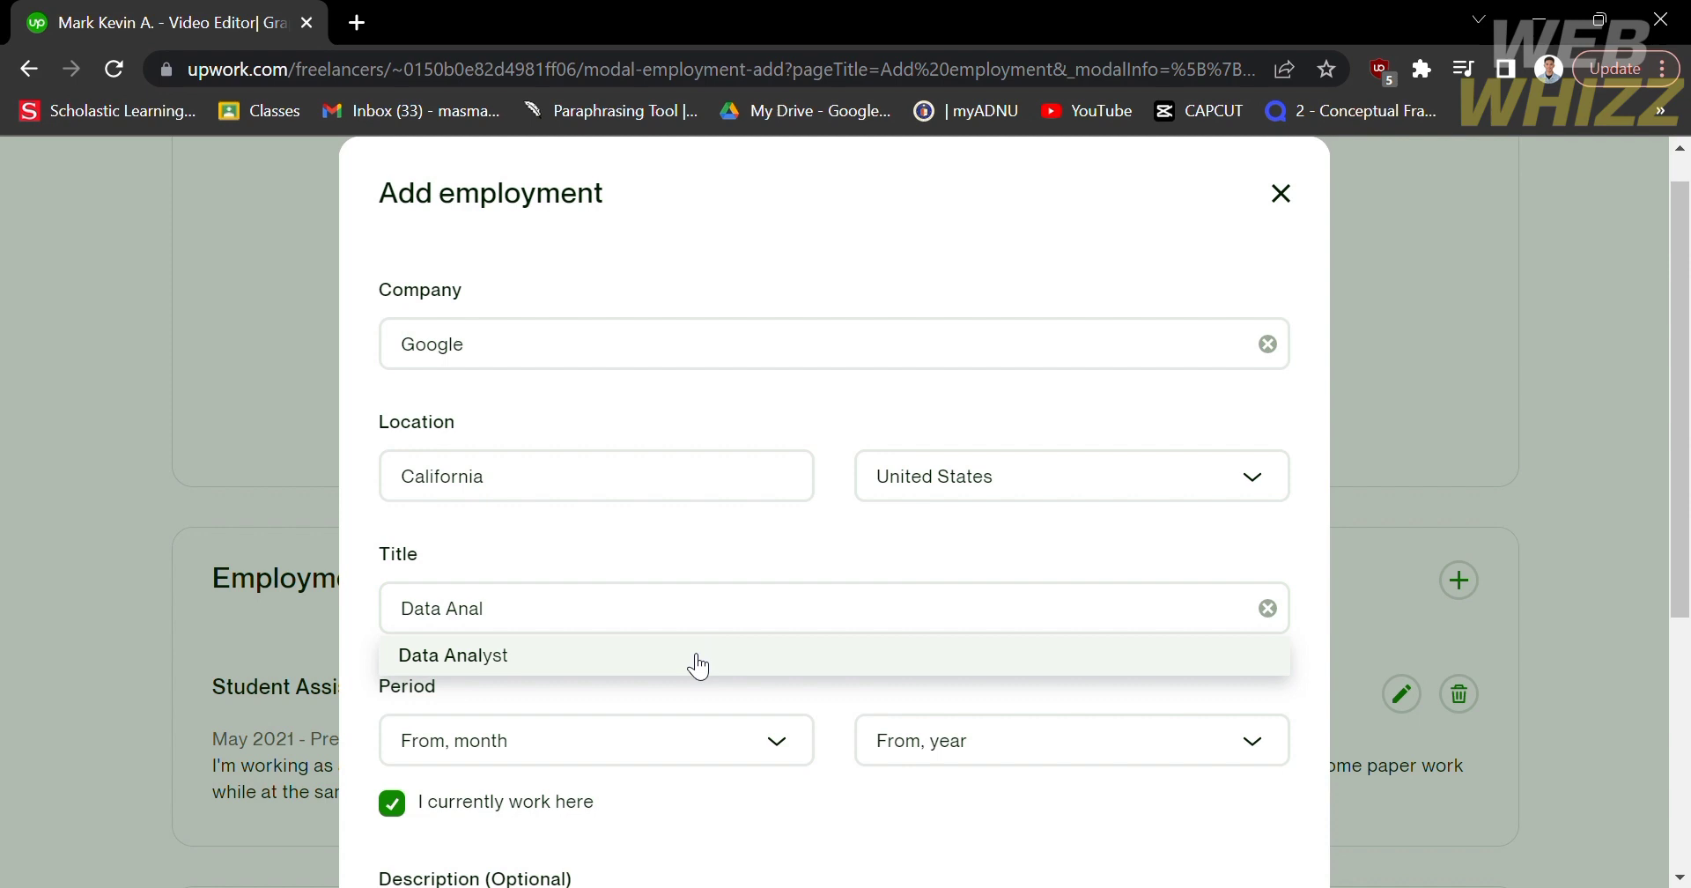
{"action": "left_click", "coordinate": [453, 655]}
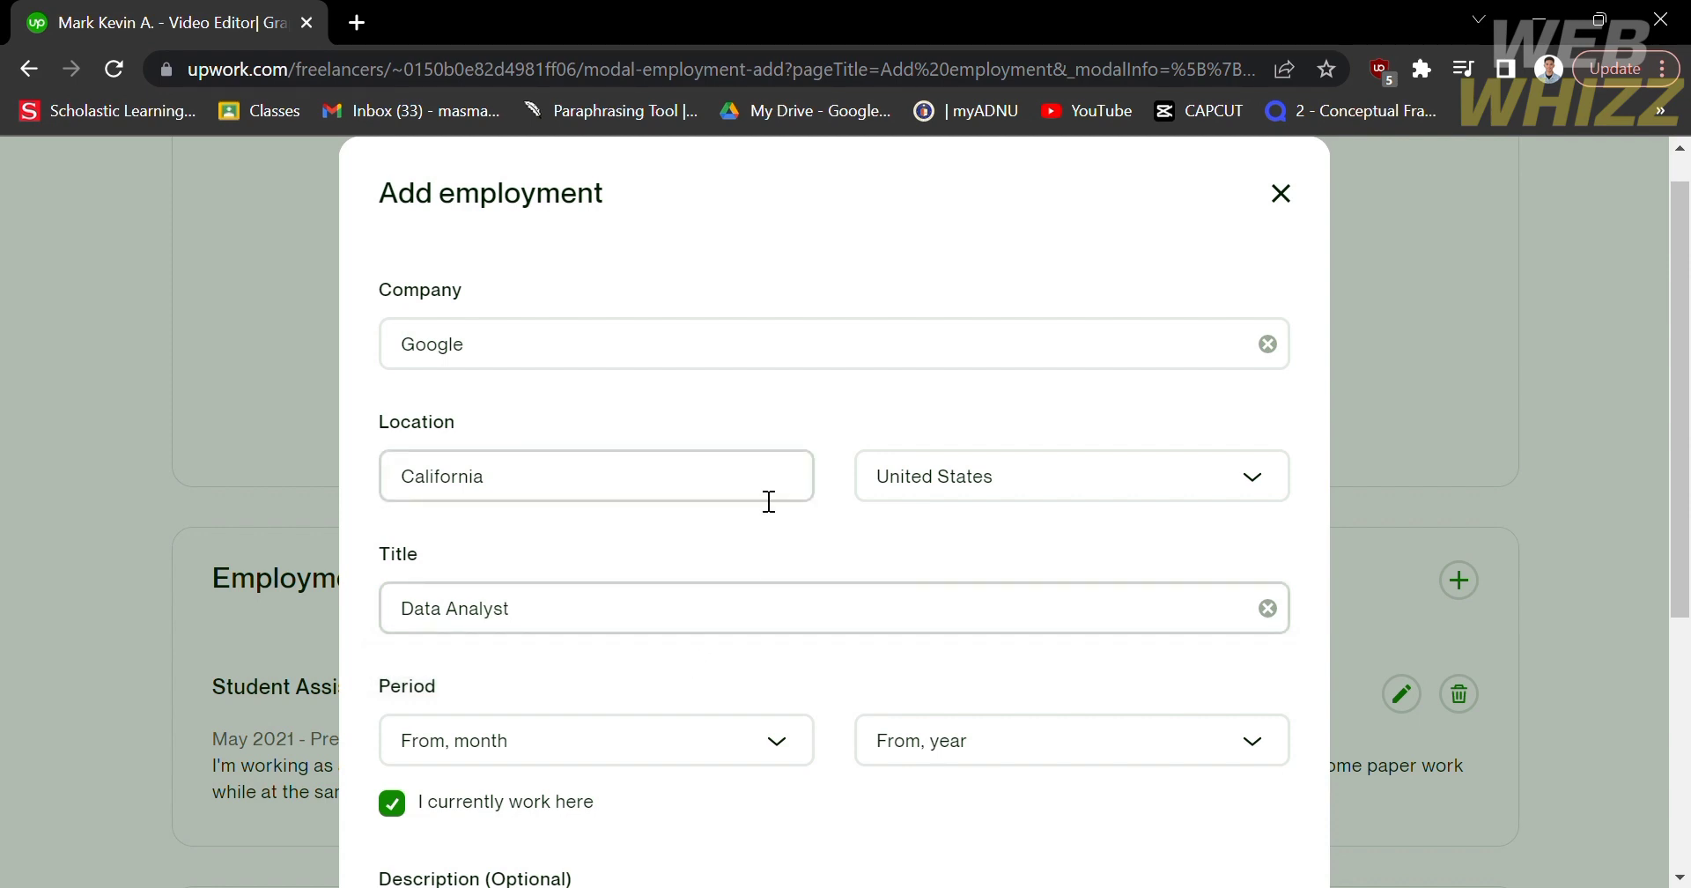
{"action": "scroll", "scroll_direction": "down", "scroll_amount": 3}
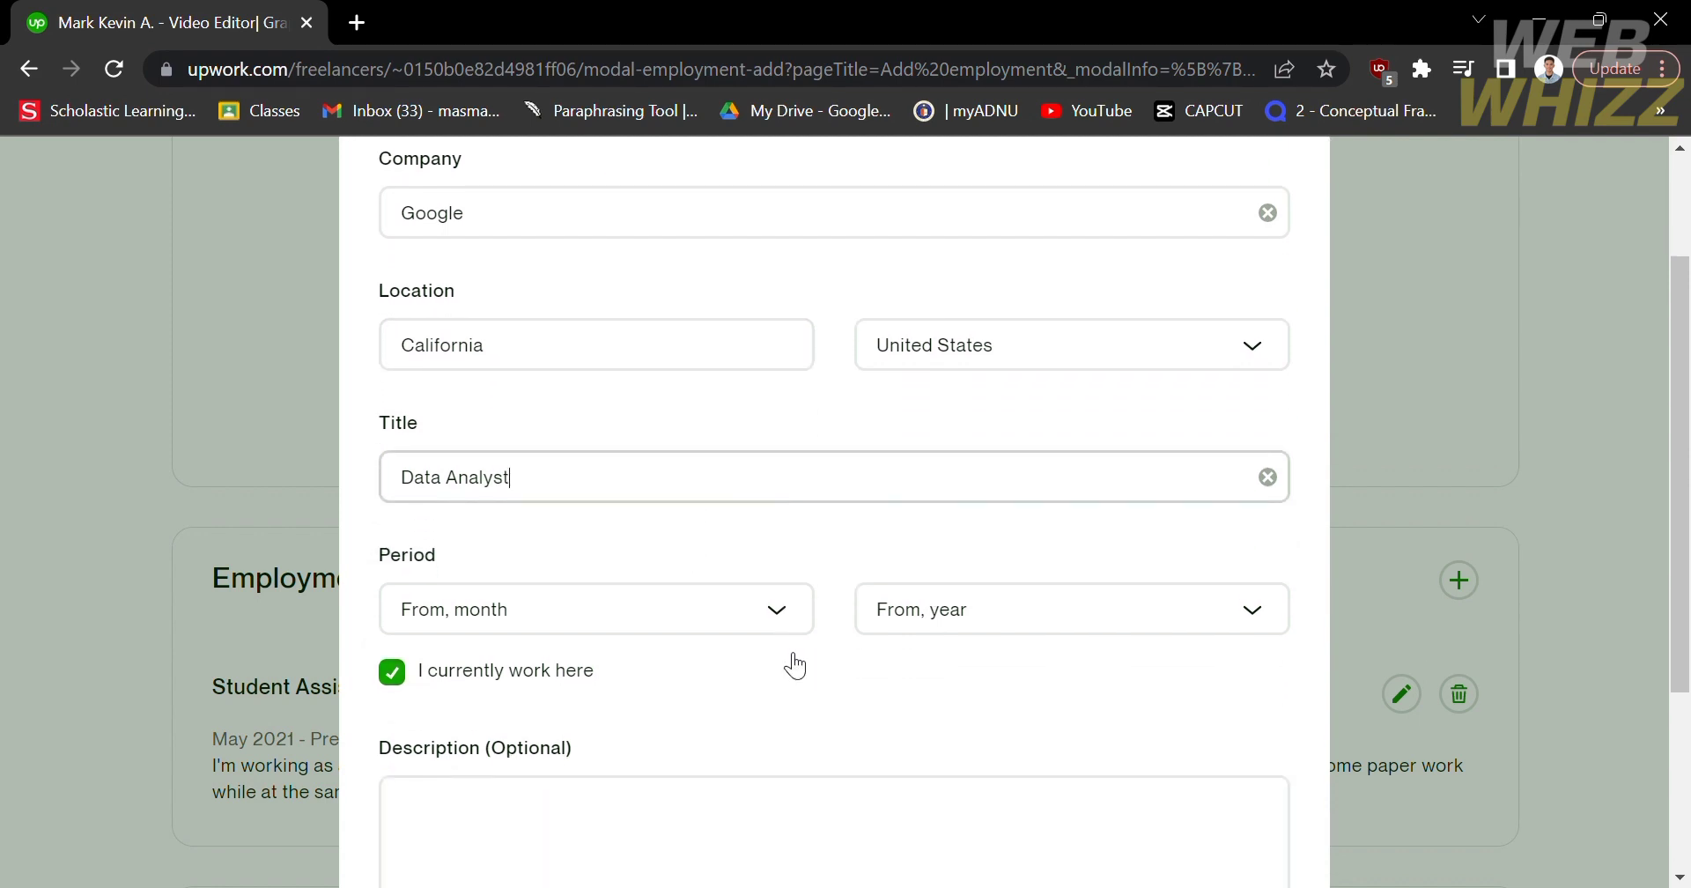
{"action": "left_click", "coordinate": [595, 608]}
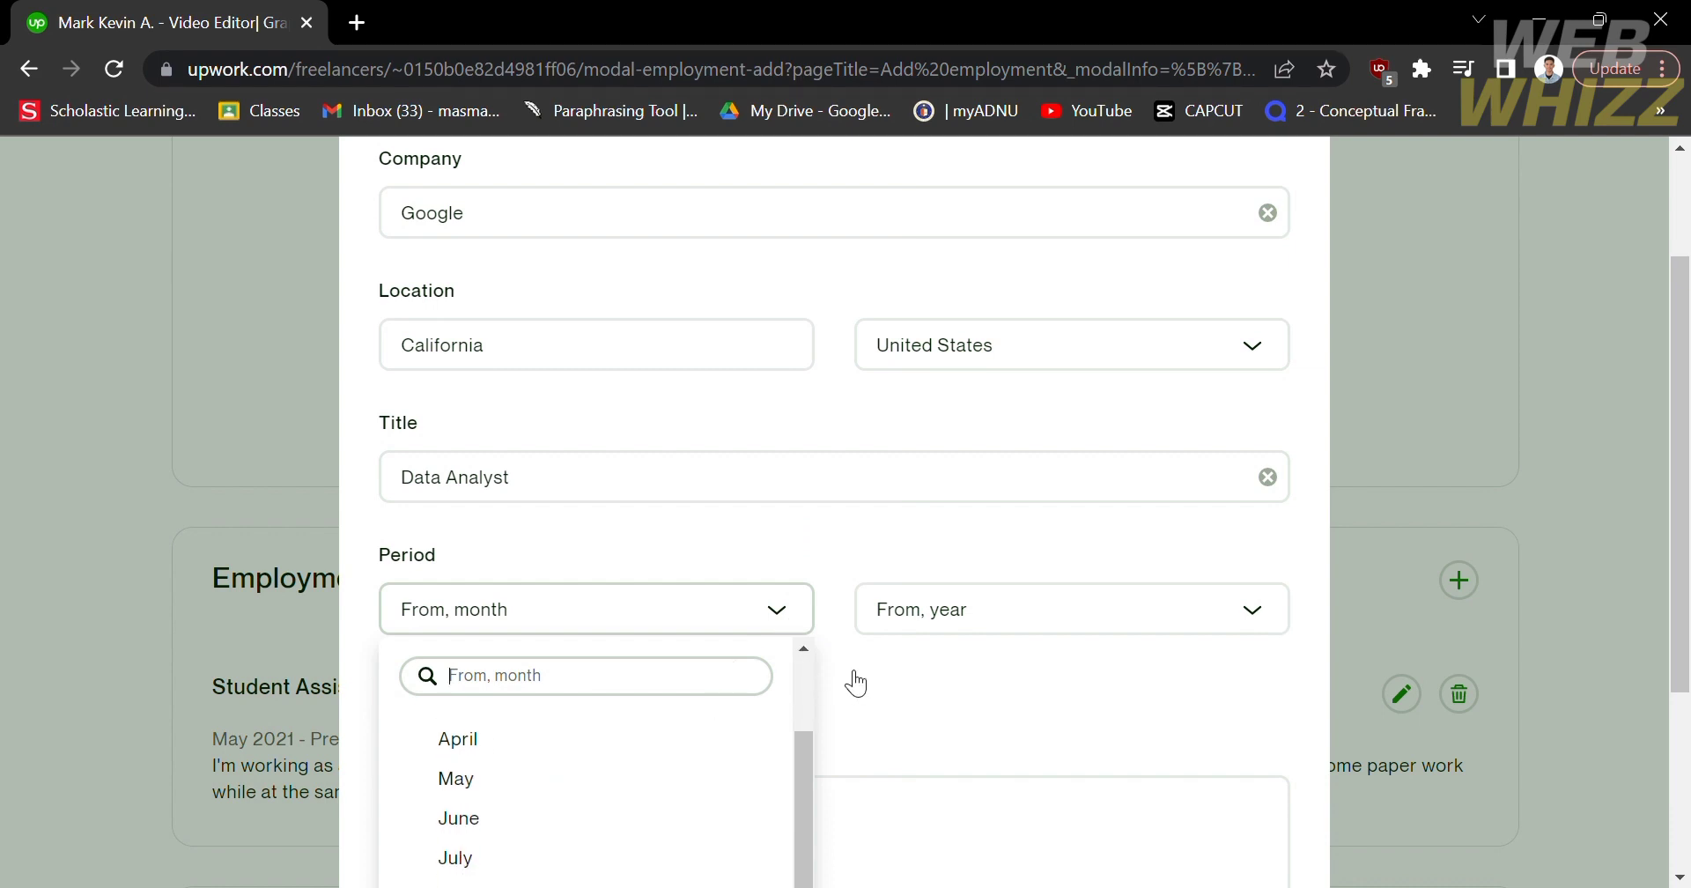
{"action": "left_click", "coordinate": [454, 856]}
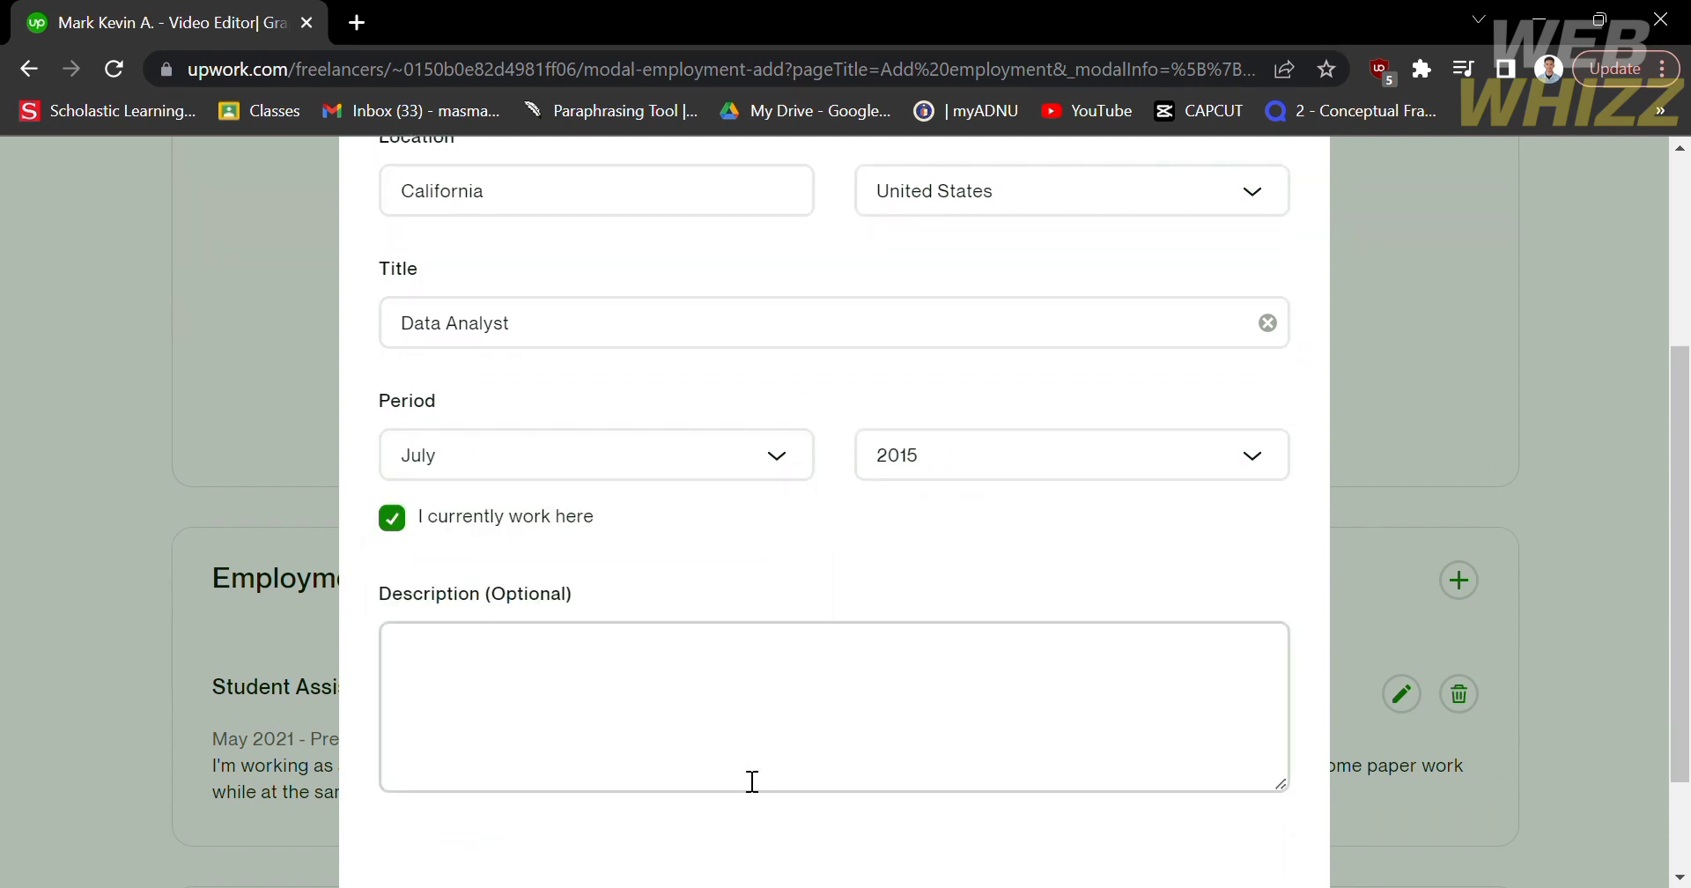
Describe the role as 'I'm responsible with Data Analytics in Google Company.' and save the entry
{"action": "scroll", "scroll_direction": "up", "scroll_amount": 3}
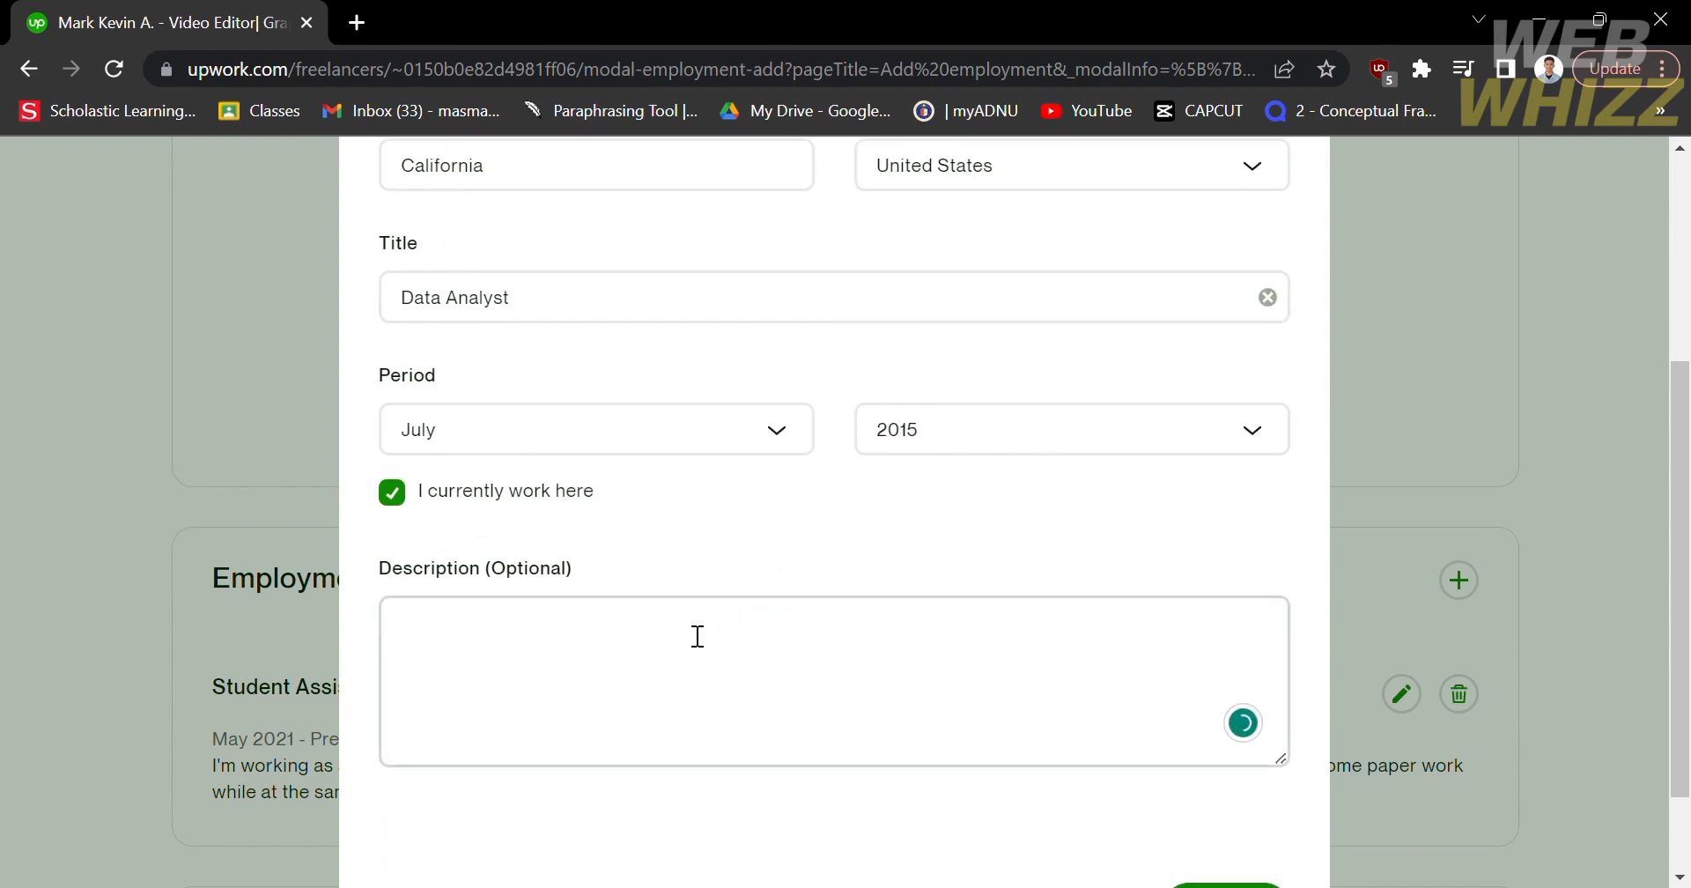
{"action": "type", "text": "I'm responsible with"}
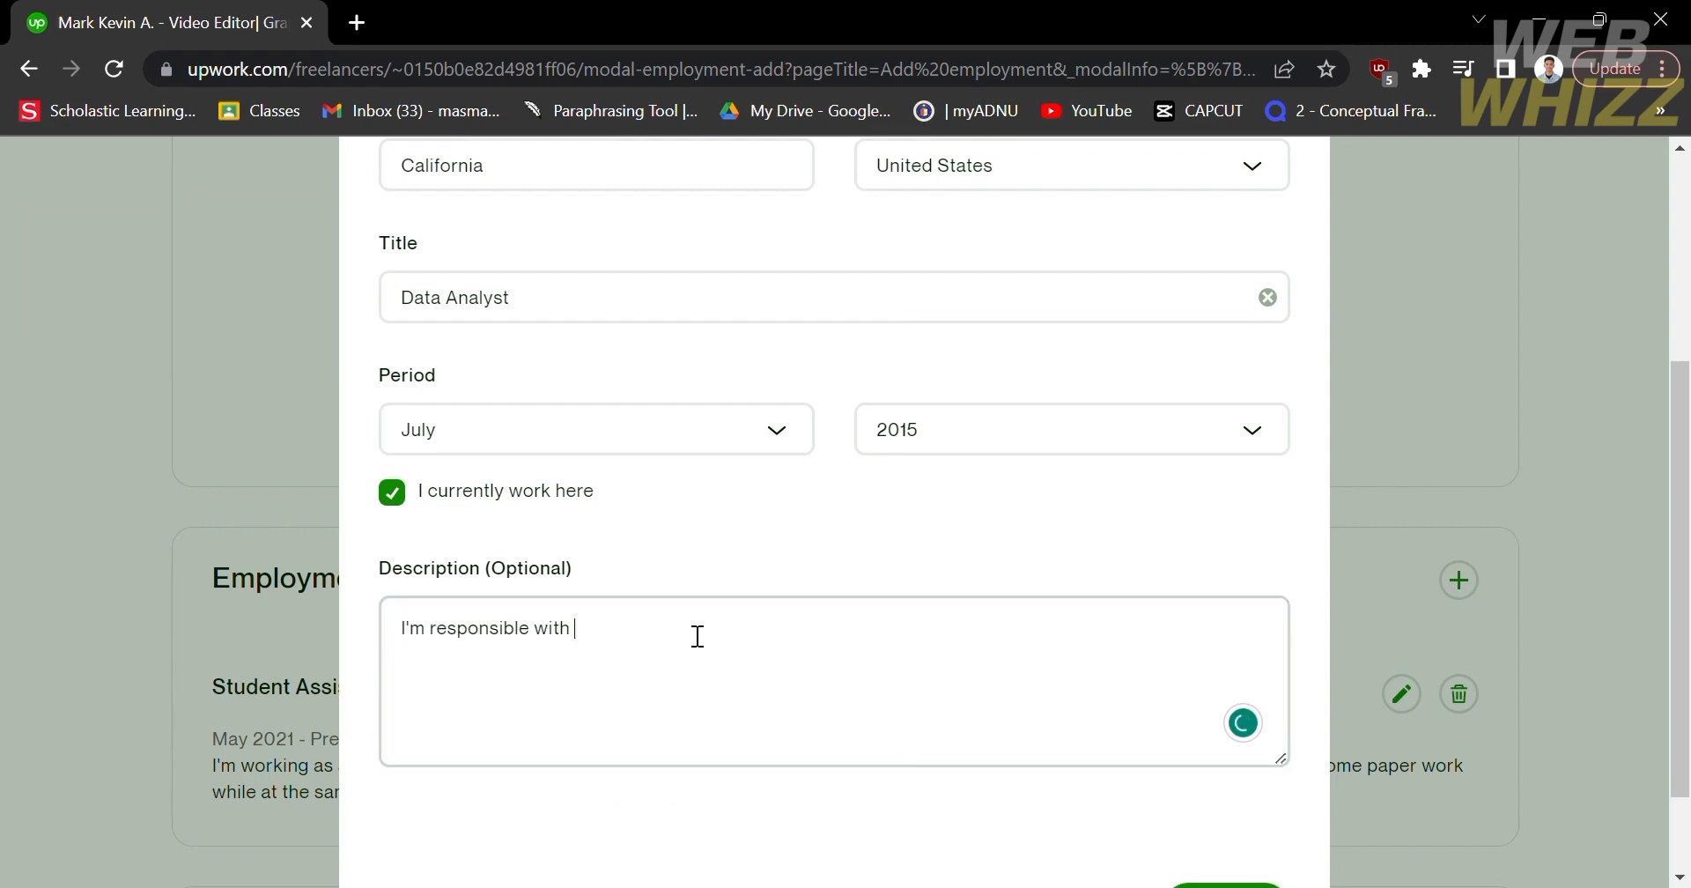
{"action": "type", "text": "Data Anal"}
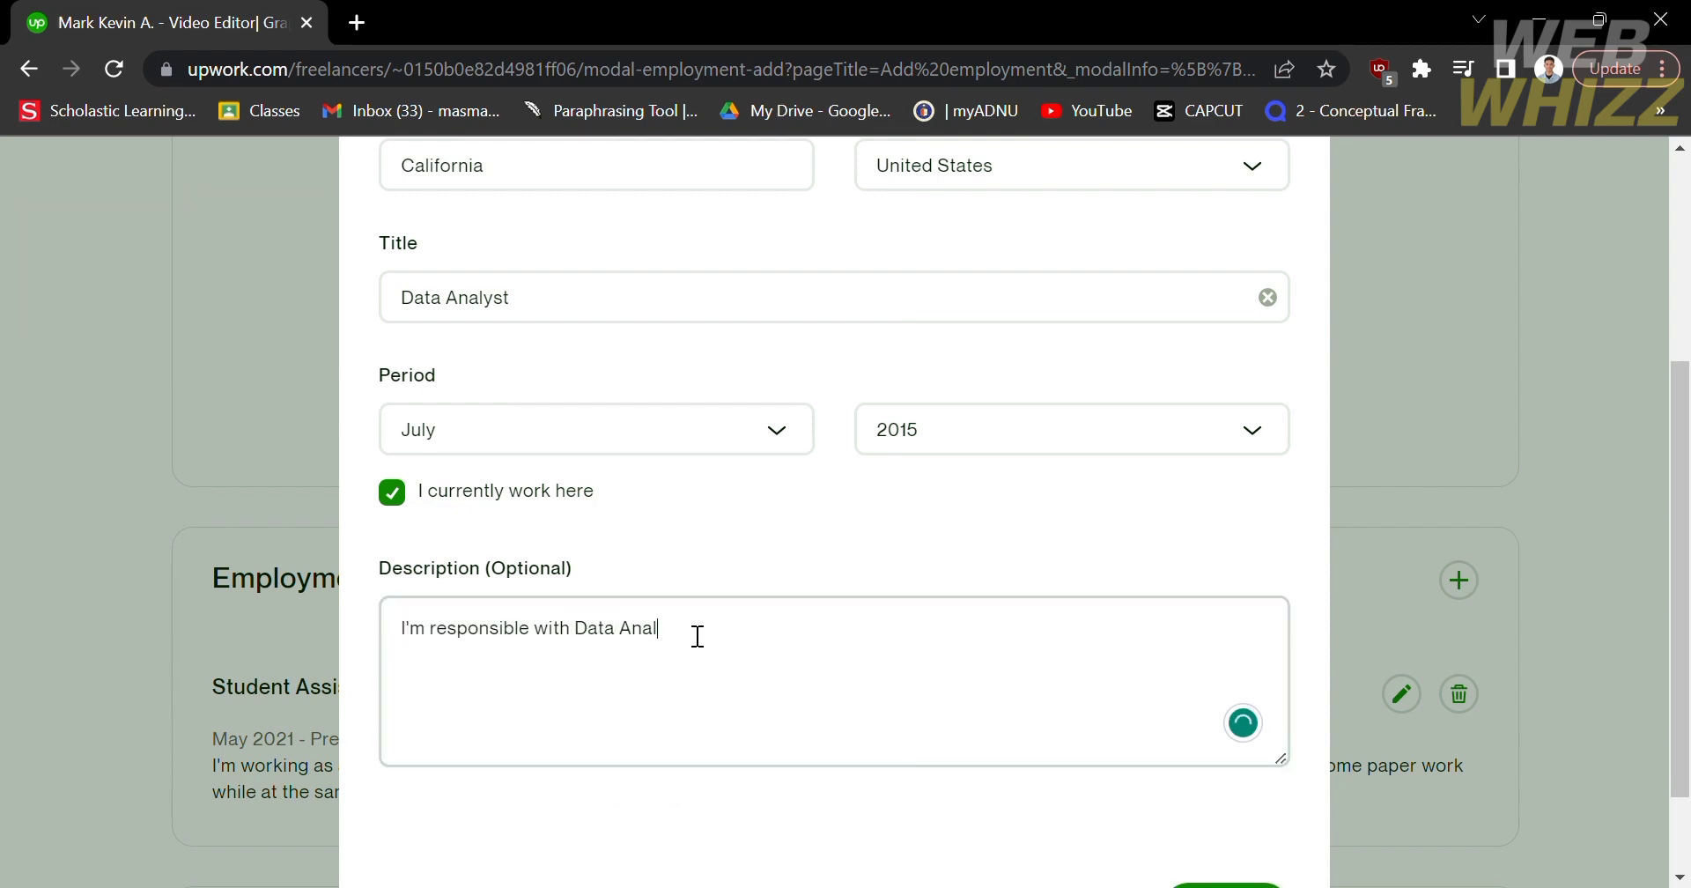
{"action": "type", "text": "ytics"}
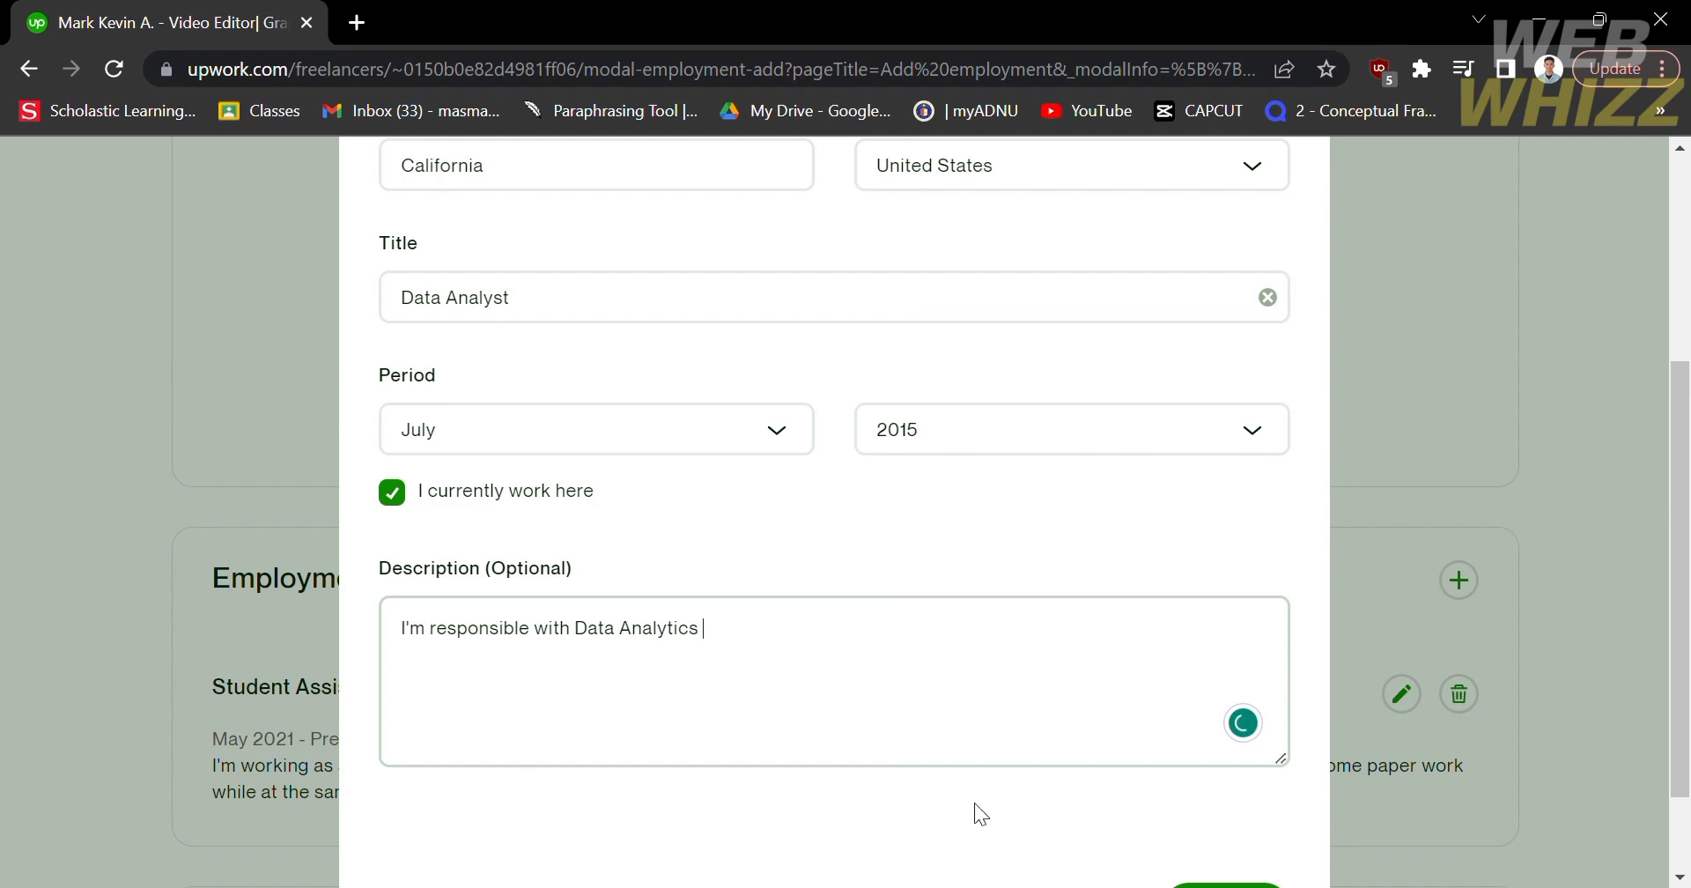
{"action": "type", "text": "in Google Company."}
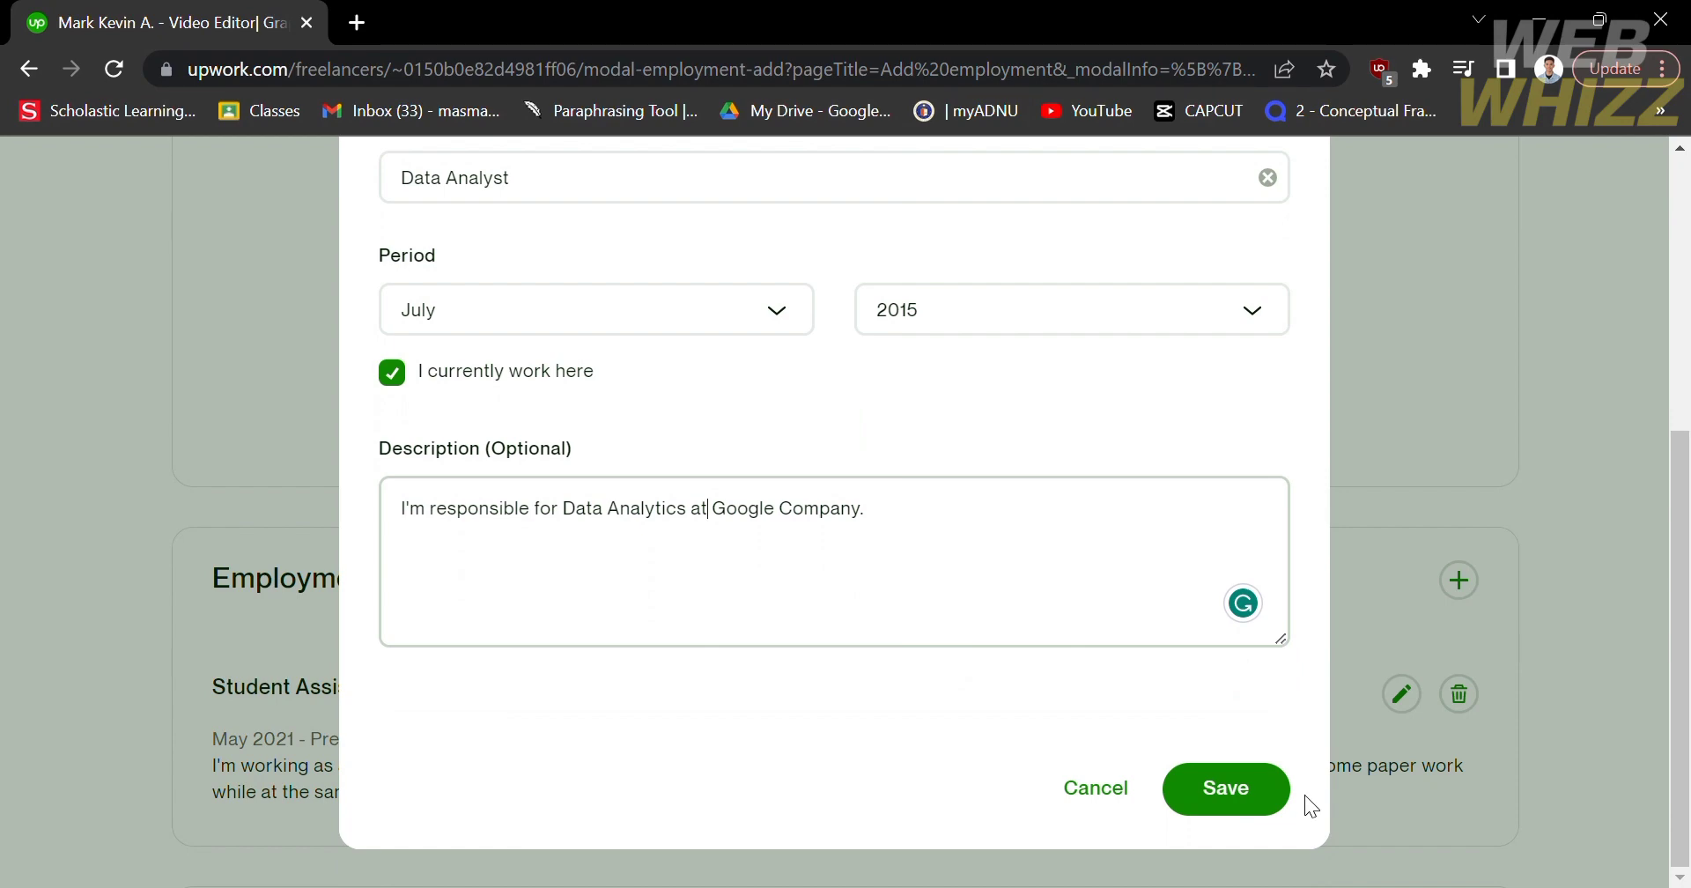
{"action": "left_click", "coordinate": [1226, 787]}
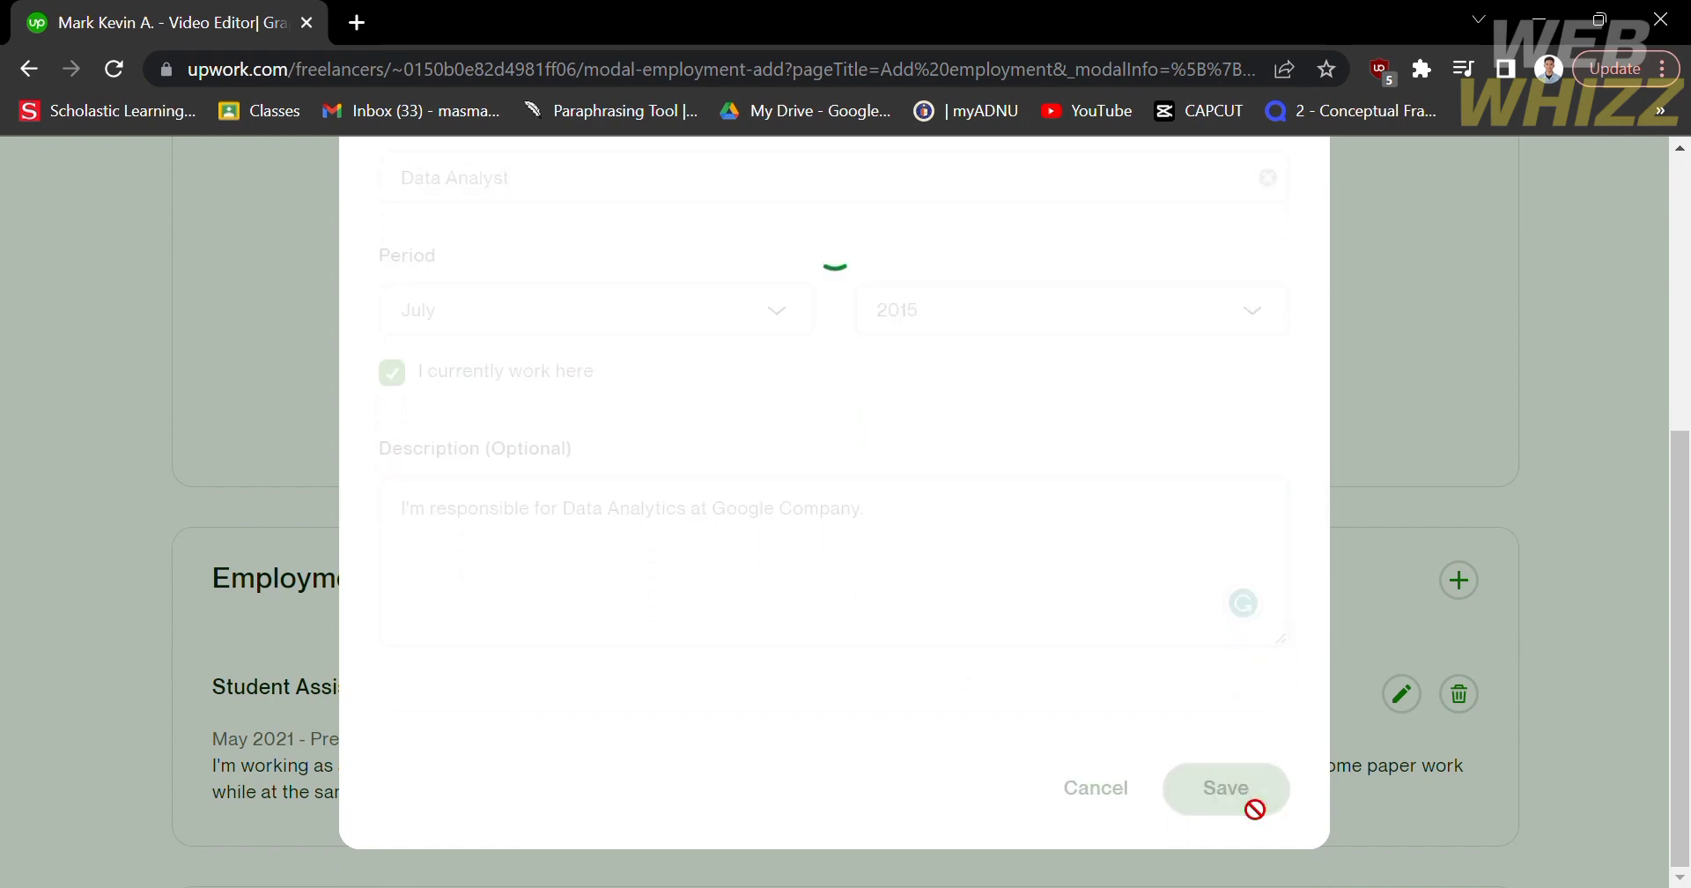
{"action": "left_click", "coordinate": [1224, 788]}
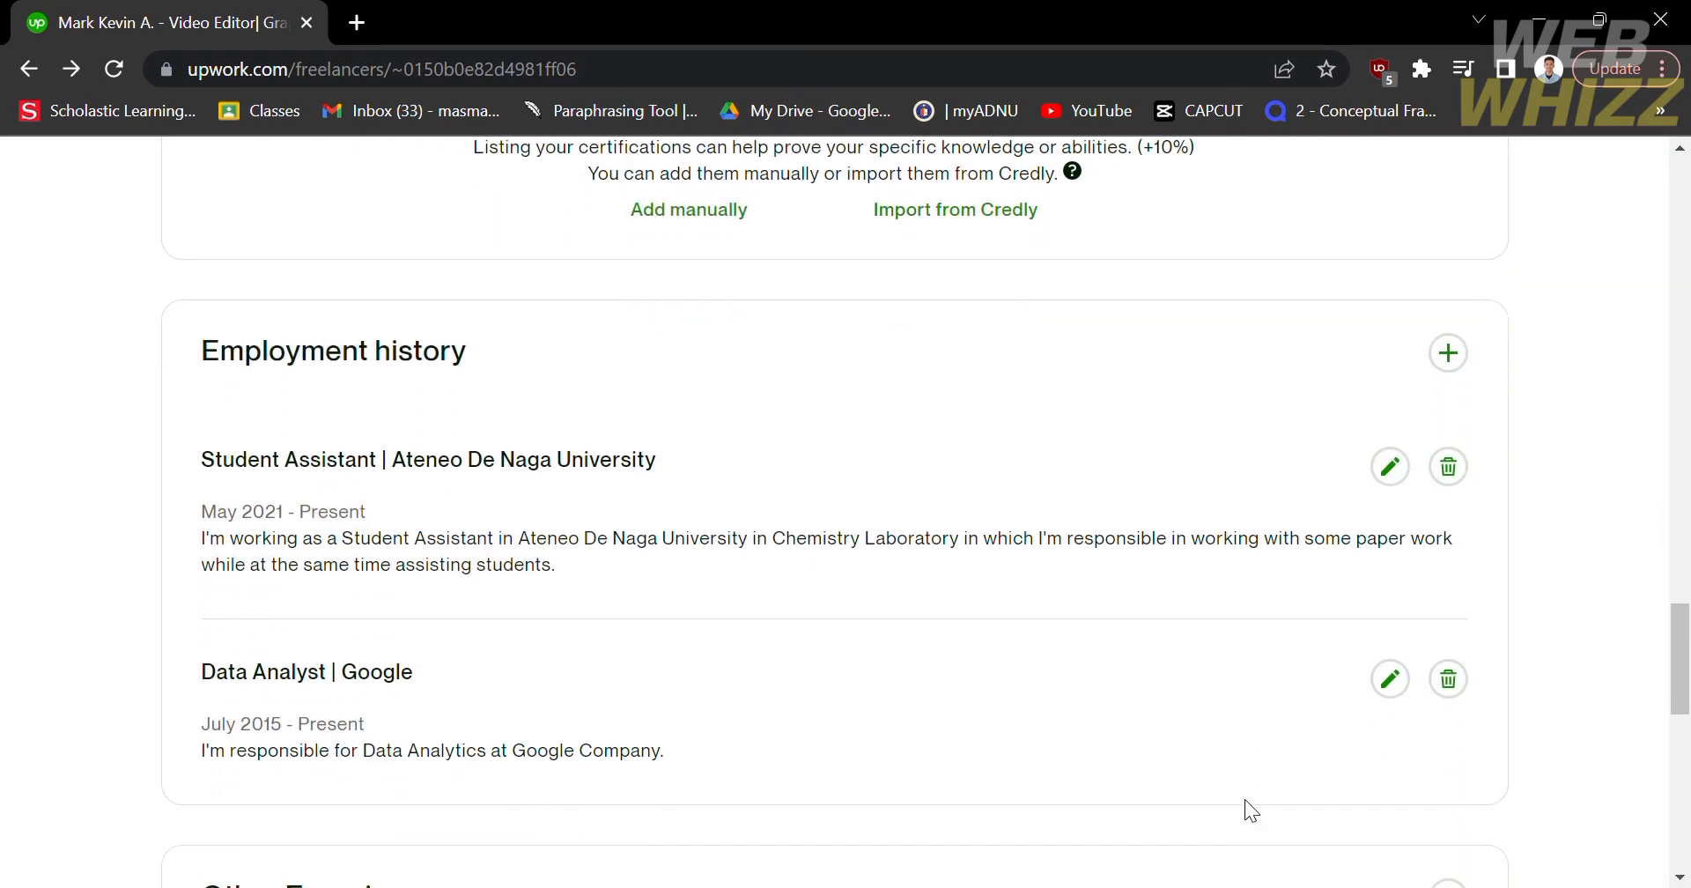
{"action": "scroll", "scroll_direction": "down", "scroll_amount": 3}
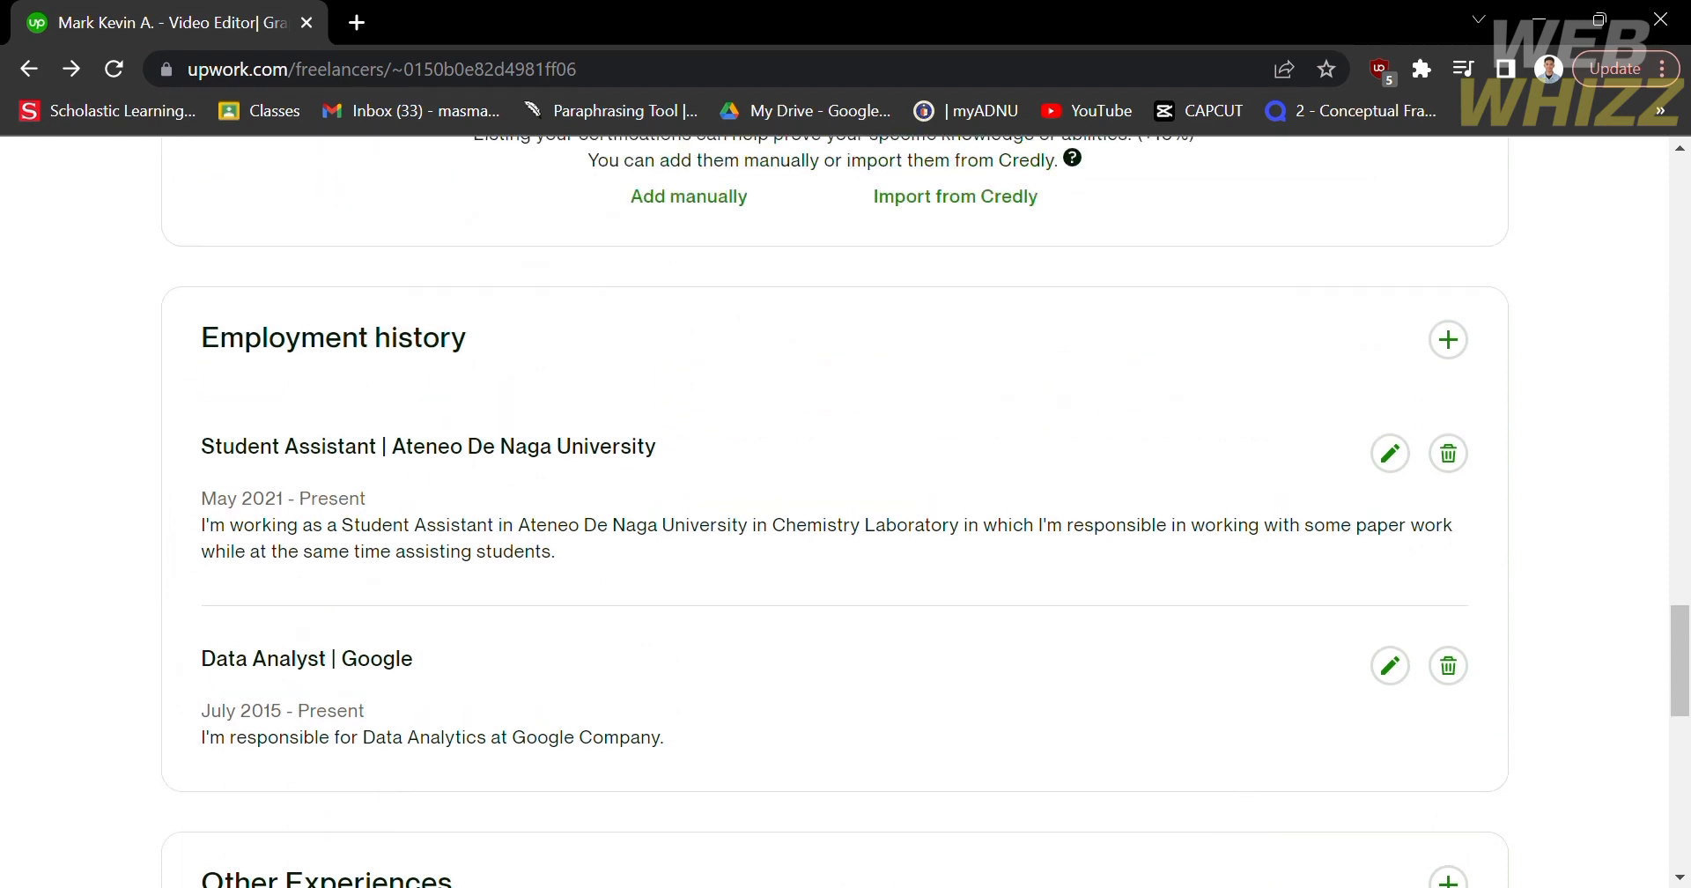
{"action": "mouse_move", "coordinate": [476, 637]}
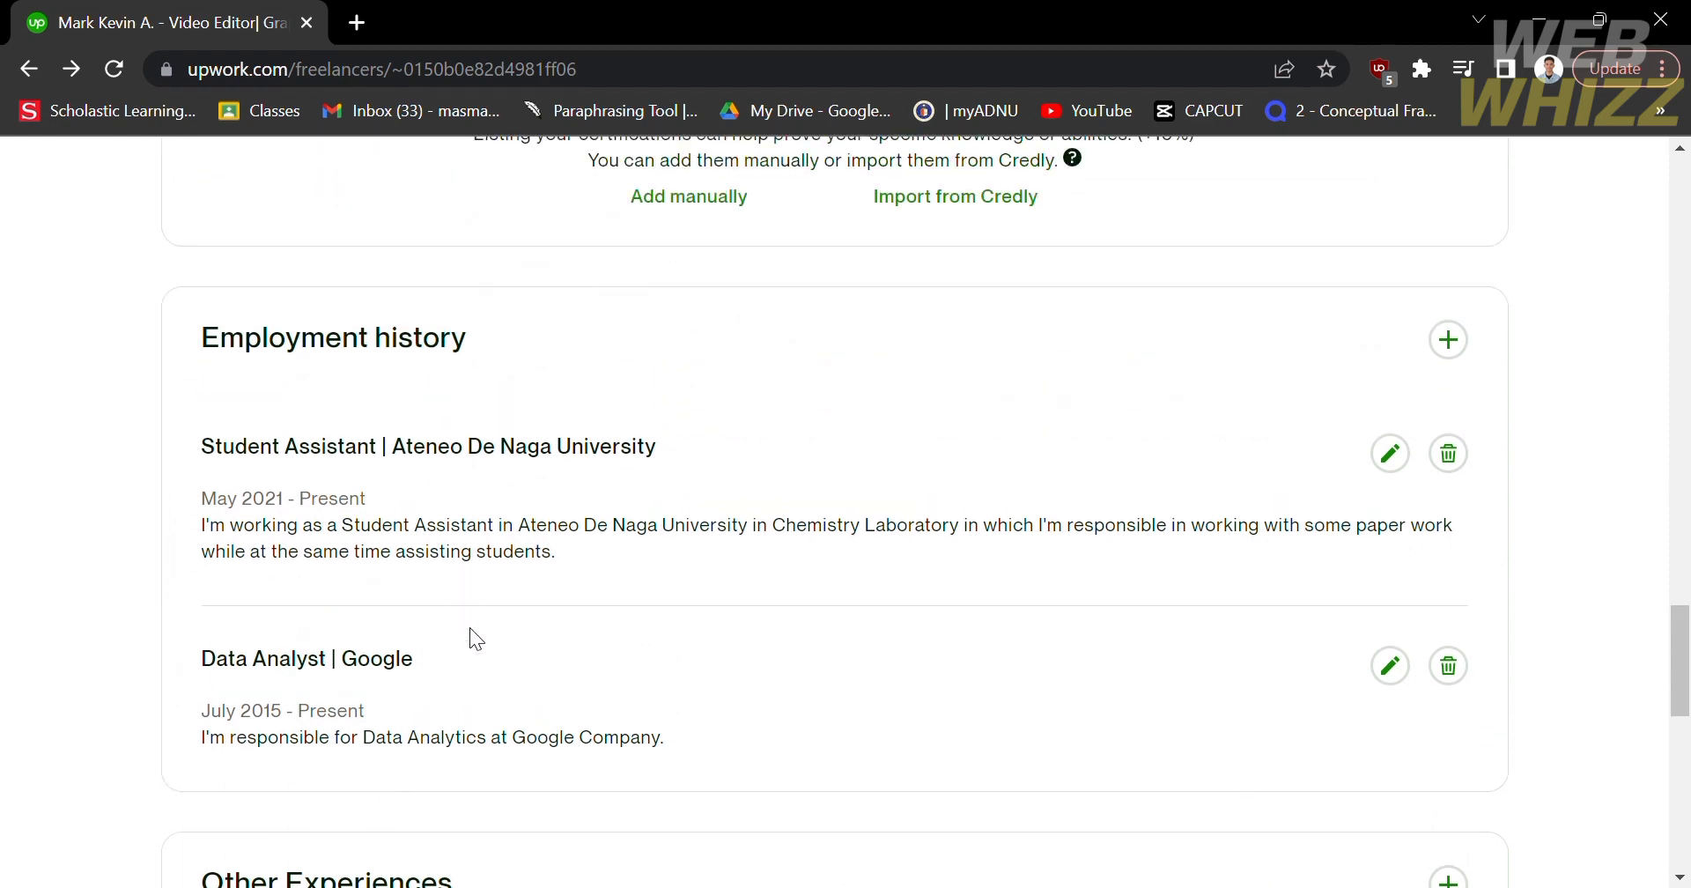
{"action": "mouse_move", "coordinate": [232, 678]}
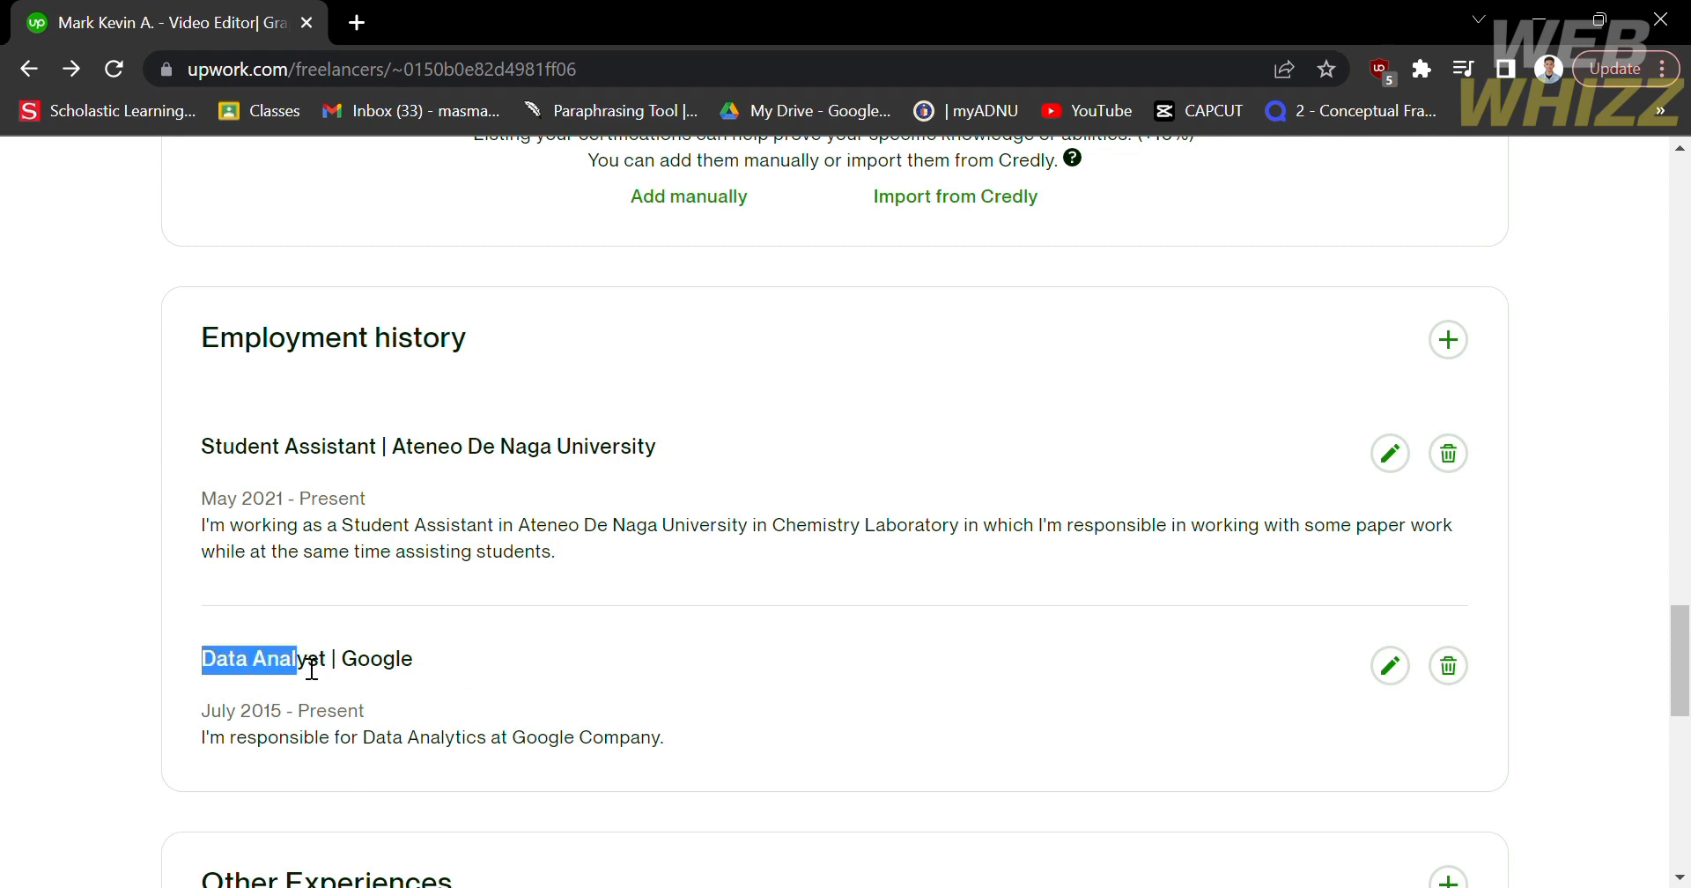
{"action": "double_click", "coordinate": [386, 659]}
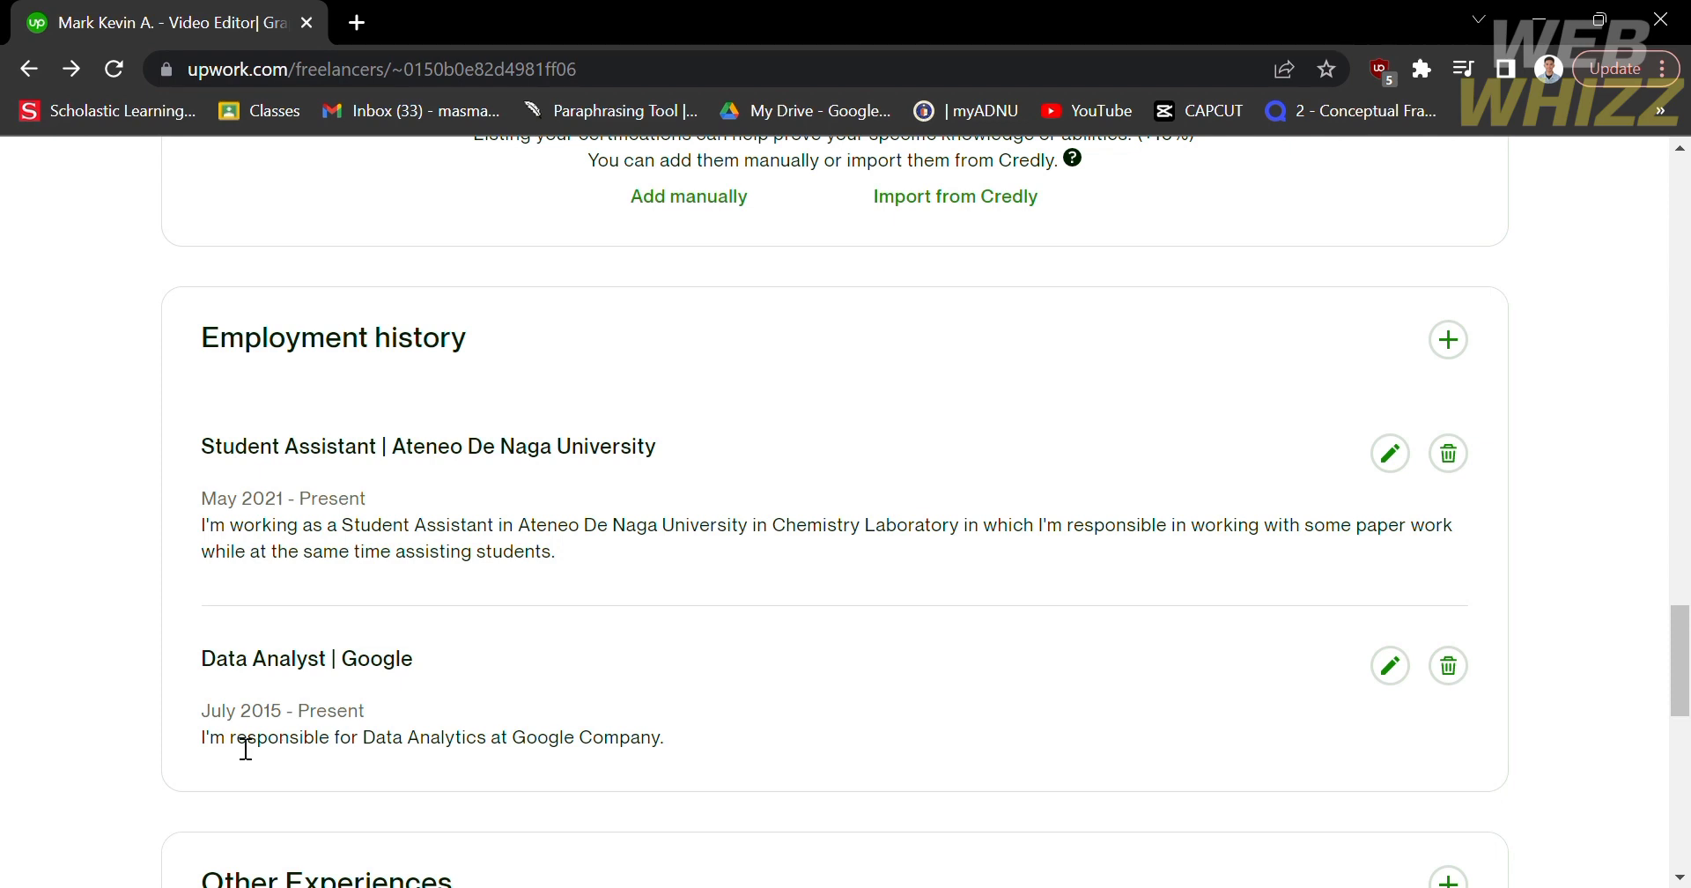
{"action": "triple_click", "coordinate": [432, 736]}
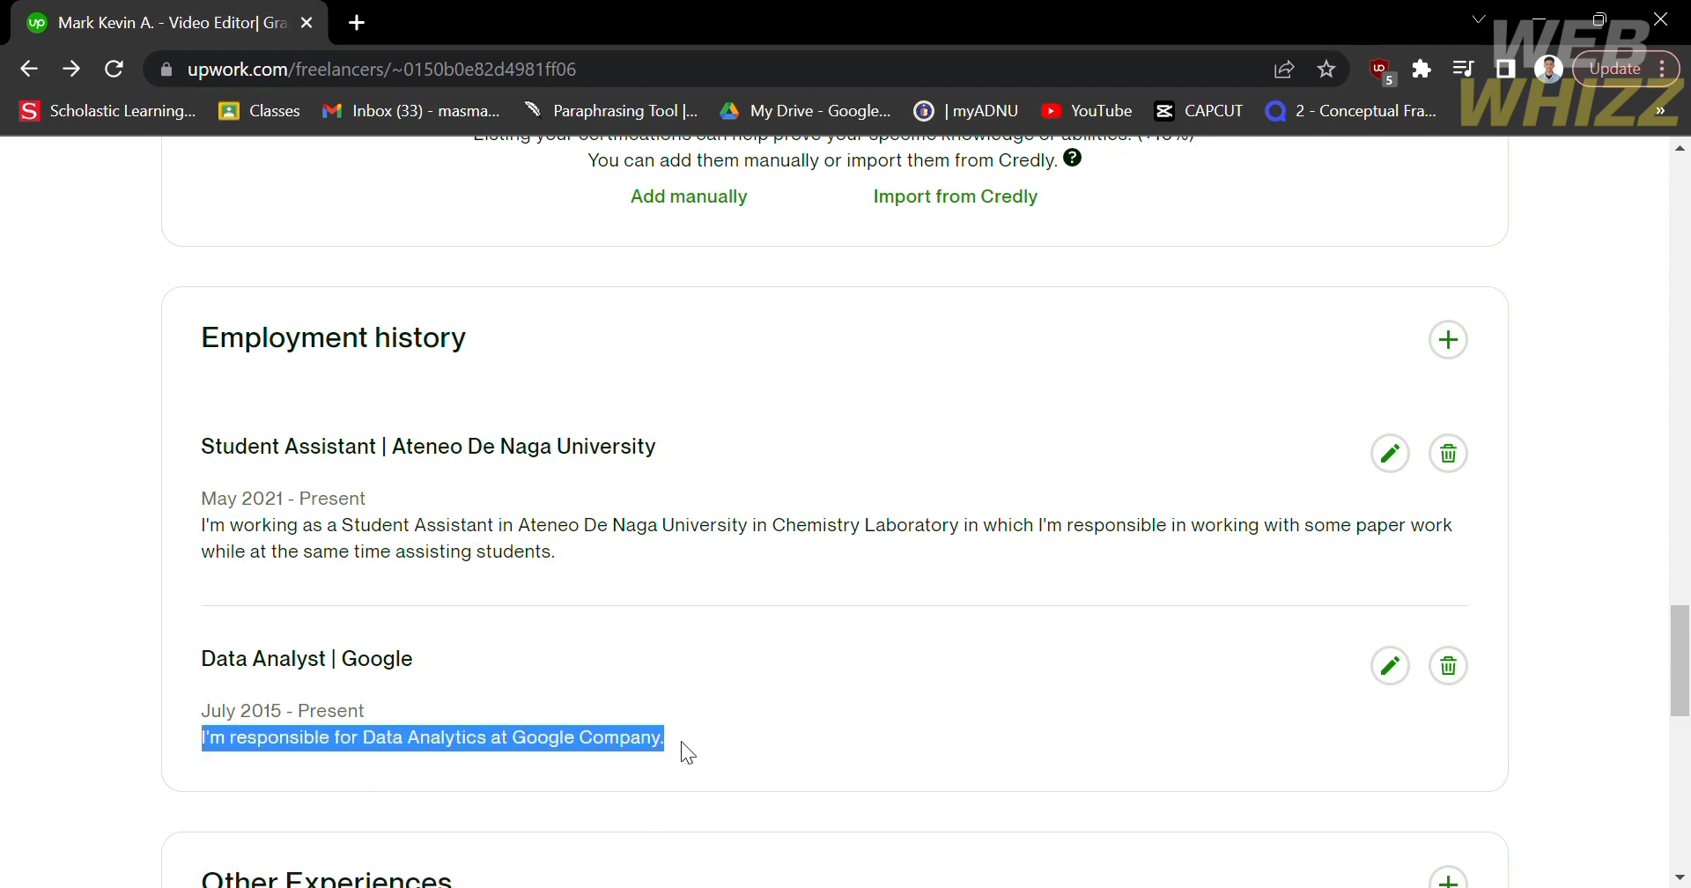
{"action": "left_click", "coordinate": [1212, 785]}
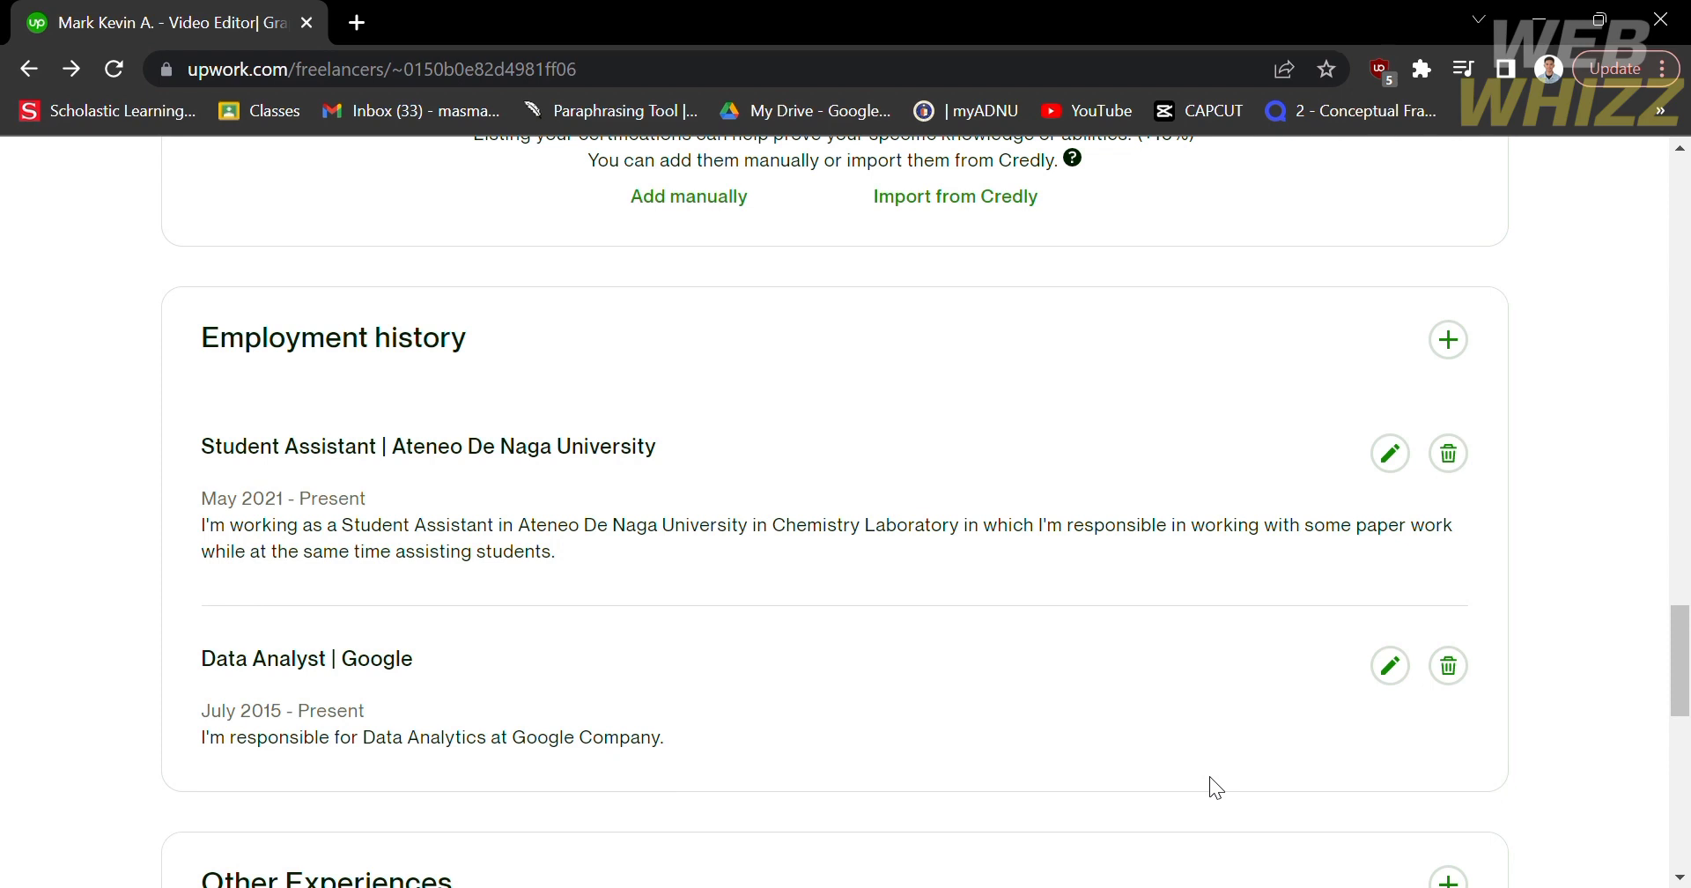
{"action": "scroll", "scroll_direction": "down", "scroll_amount": 3}
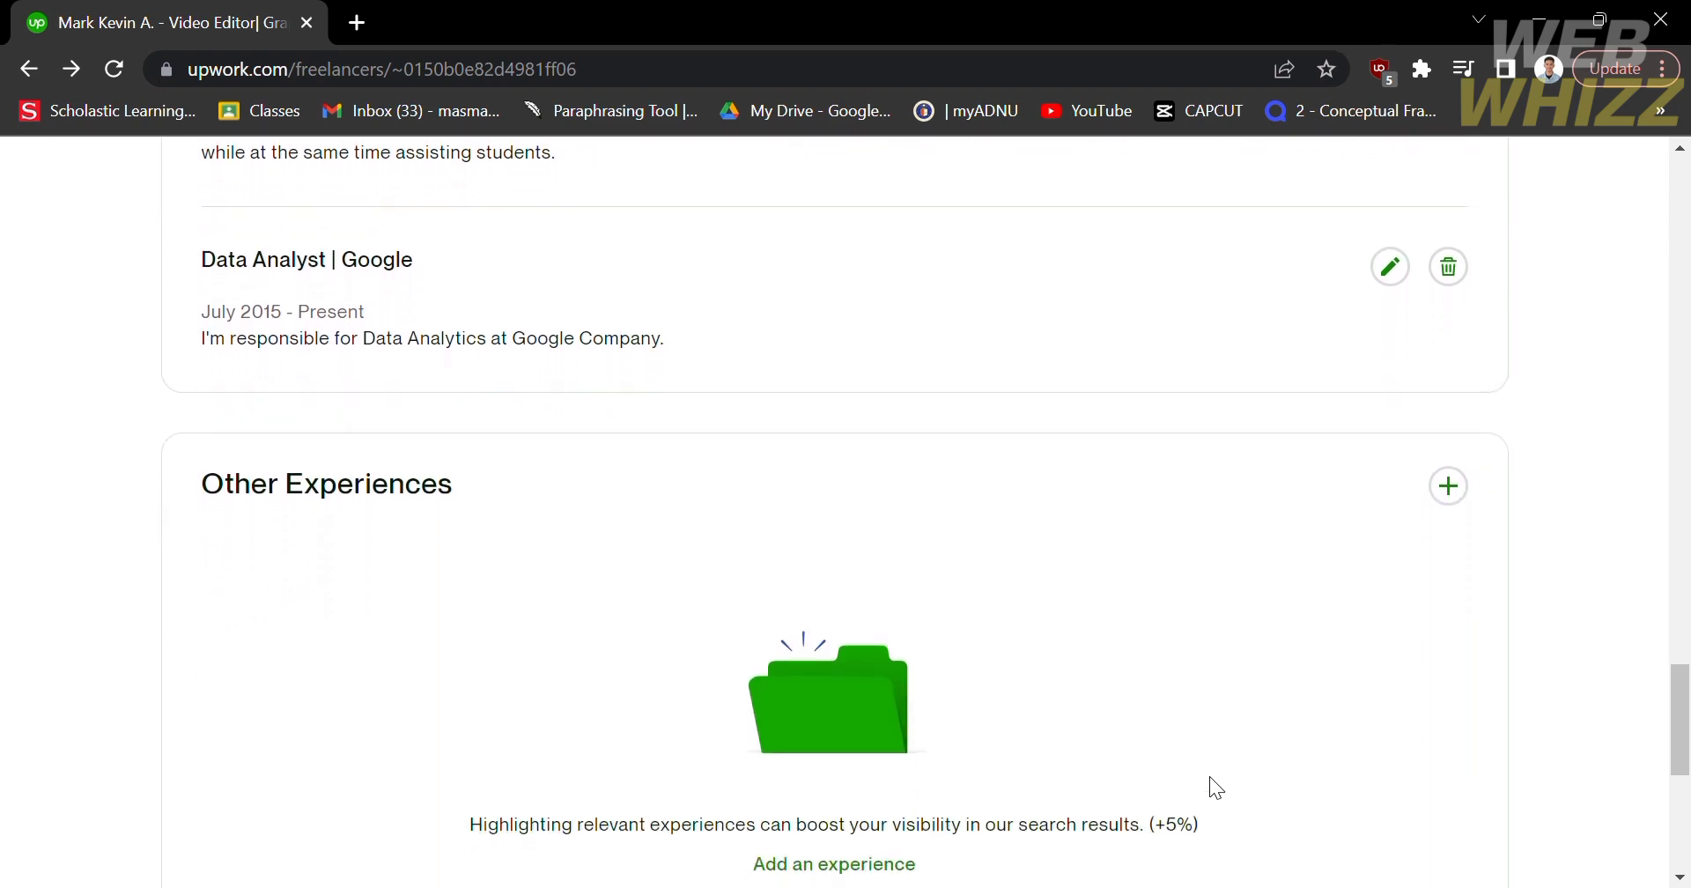
{"action": "scroll", "scroll_direction": "down", "scroll_amount": 3}
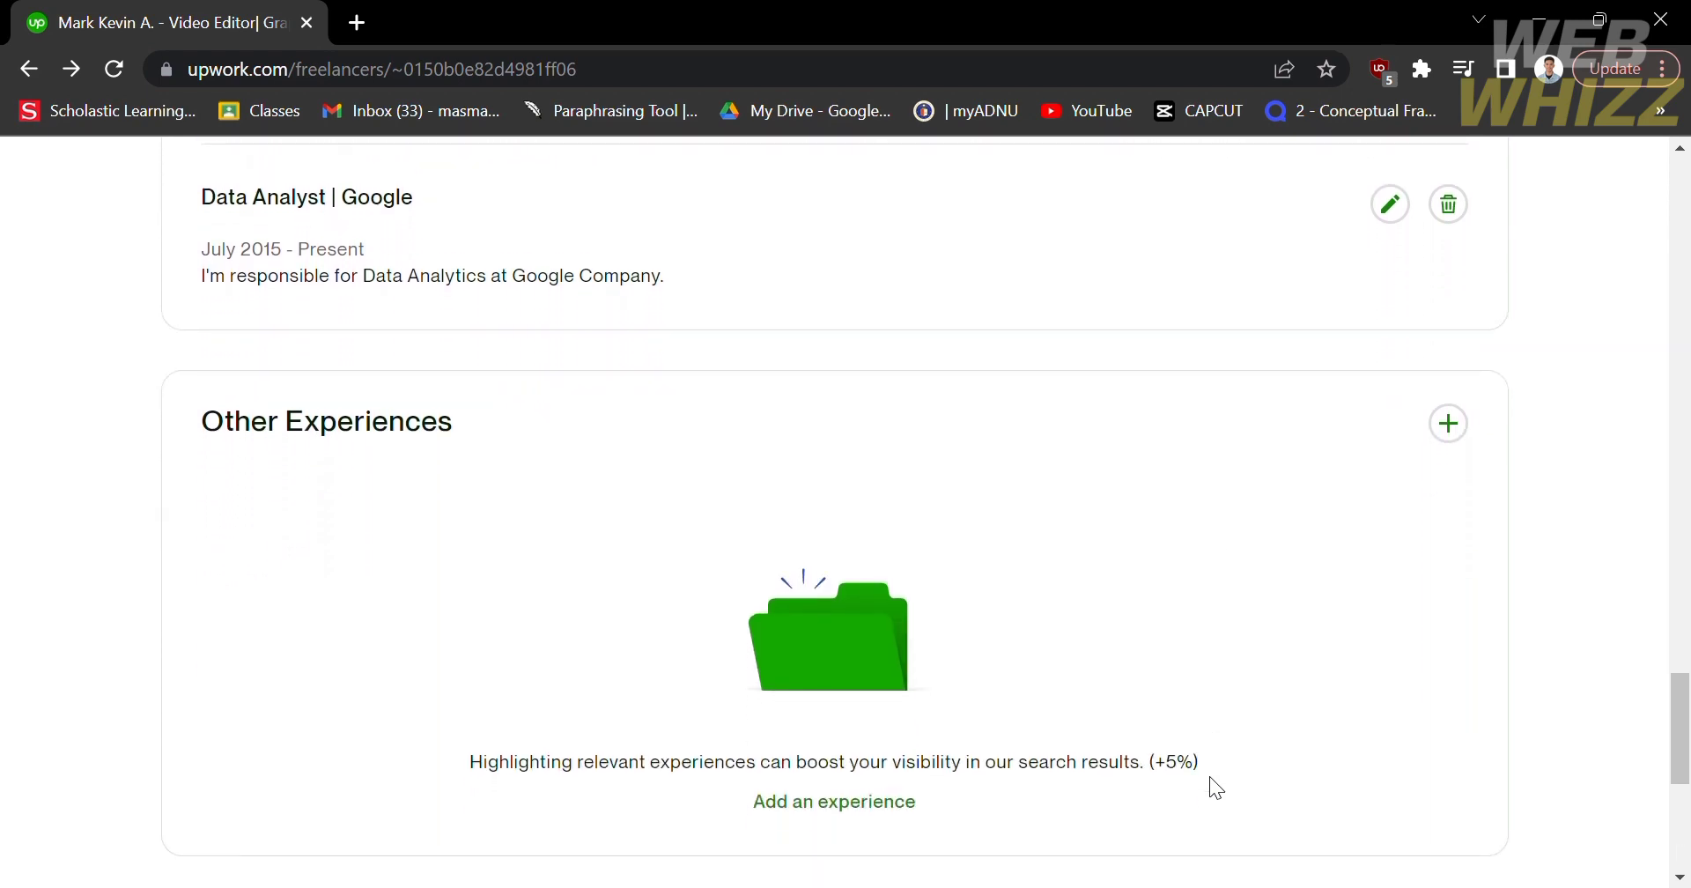